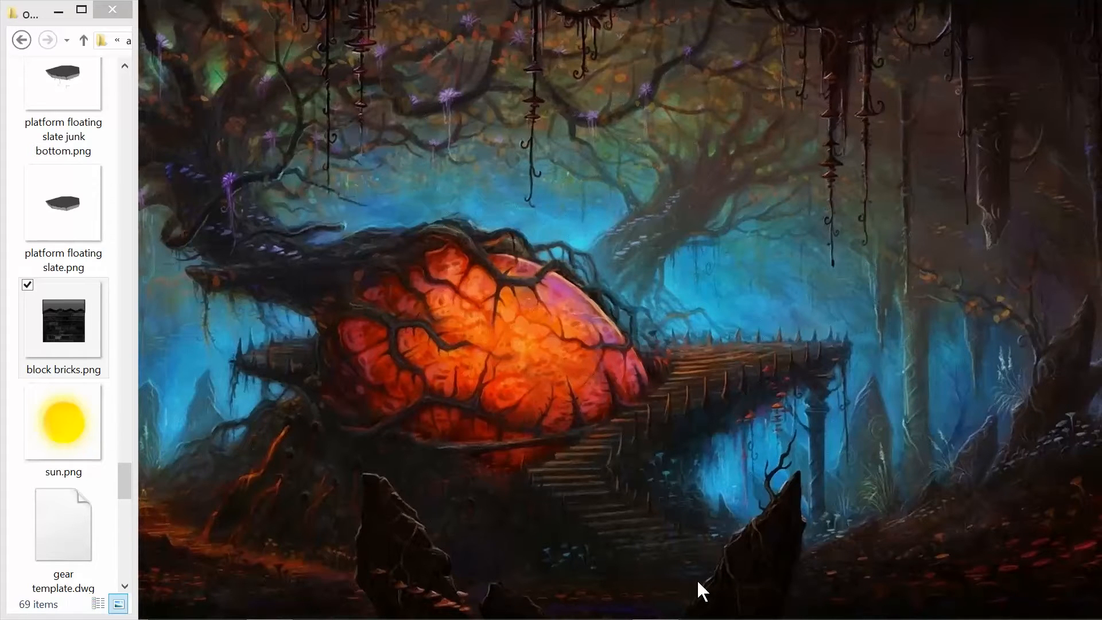
{"action": "mouse_move", "coordinate": [530, 337]}
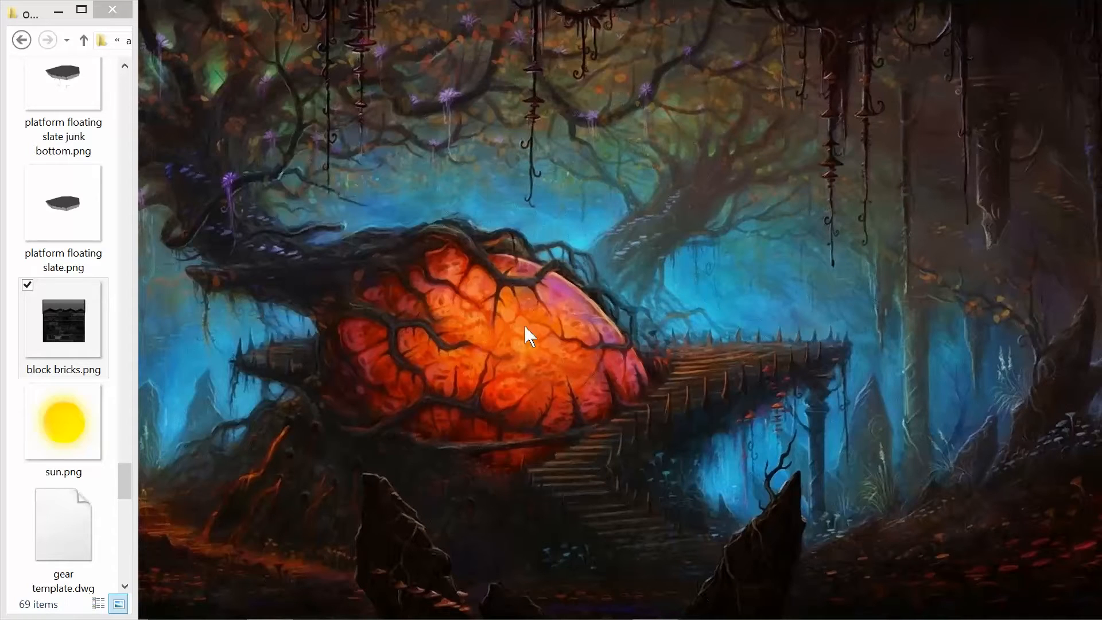
{"action": "mouse_move", "coordinate": [357, 254]}
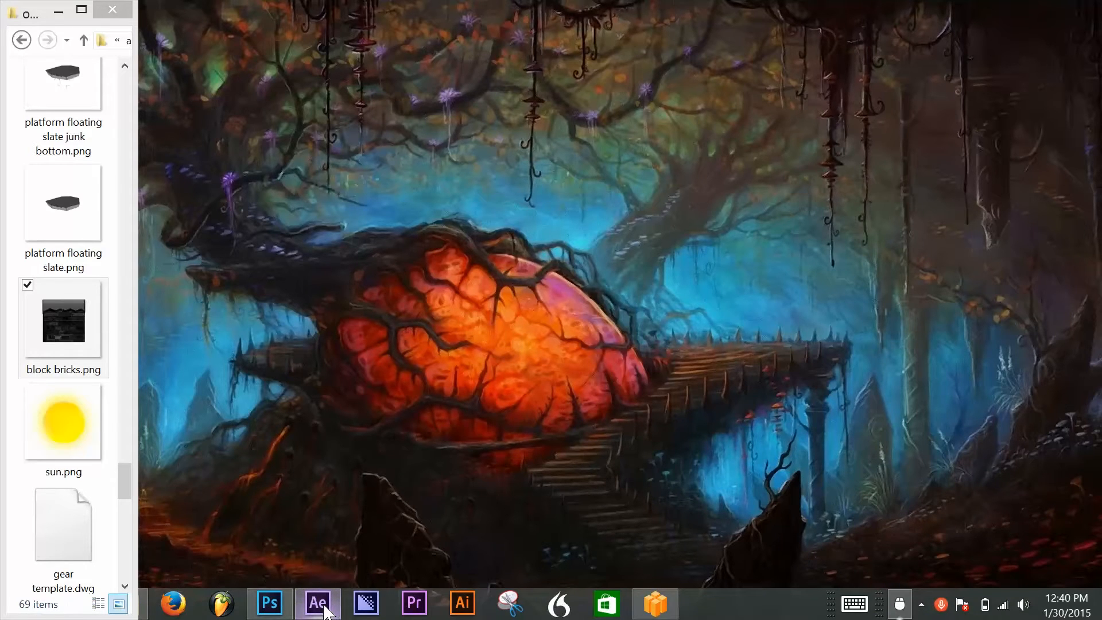
- Launch Adobe After Effects CC from its taskbar icon
{"action": "left_click", "coordinate": [317, 603]}
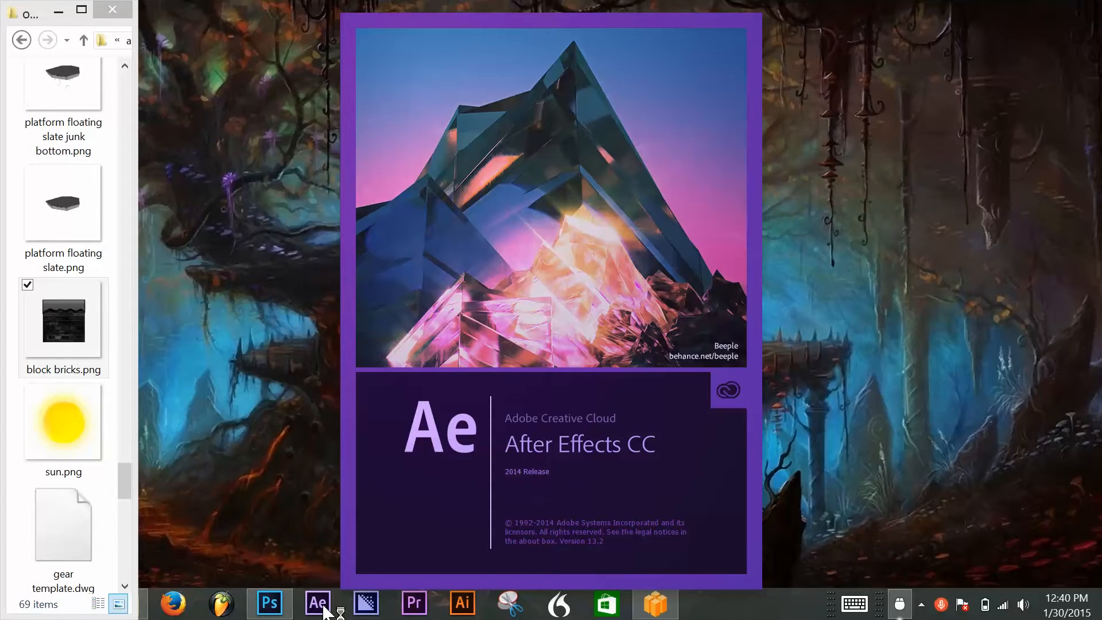
- Dismiss the QuickTime warning with OK and close the Welcome to Adobe After Effects screen
{"action": "left_click", "coordinate": [318, 603]}
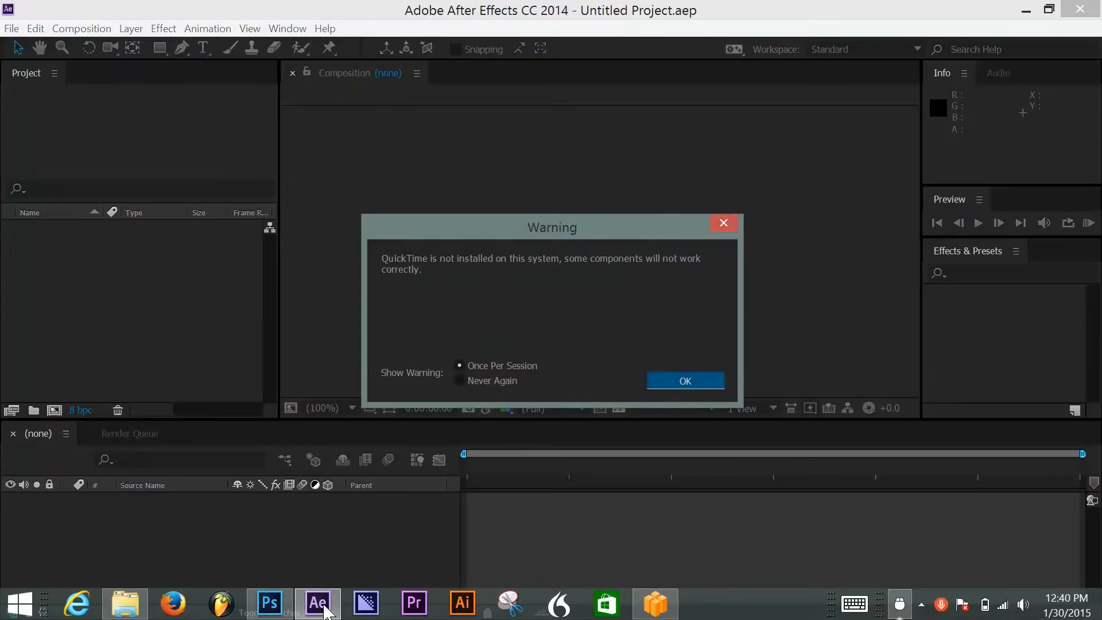
{"action": "mouse_move", "coordinate": [588, 360]}
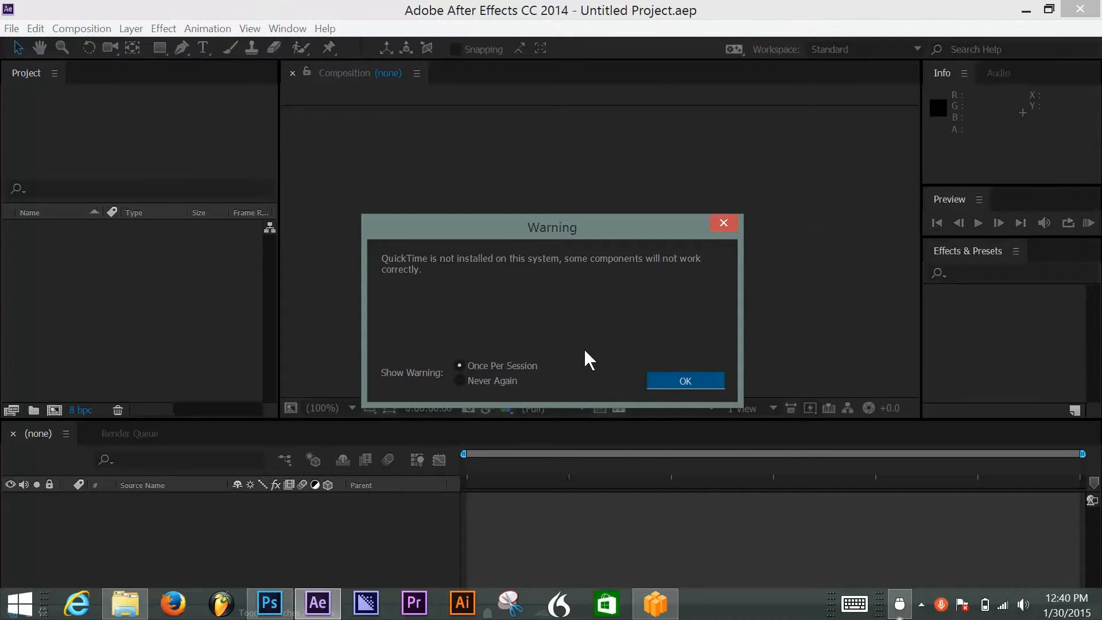
{"action": "left_click", "coordinate": [683, 380]}
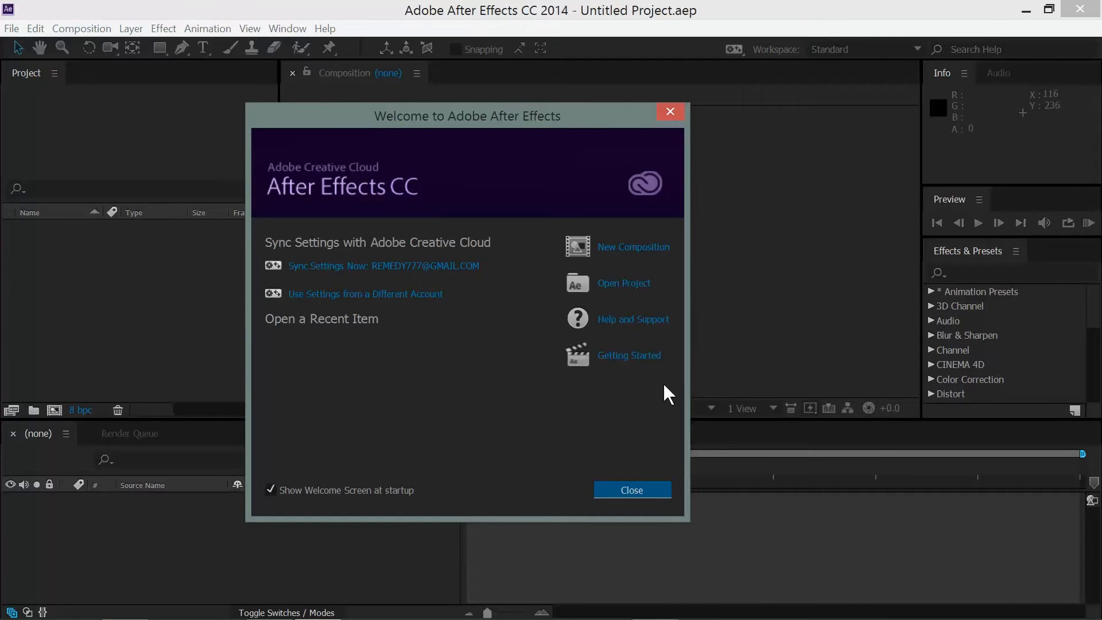
{"action": "left_click", "coordinate": [630, 490]}
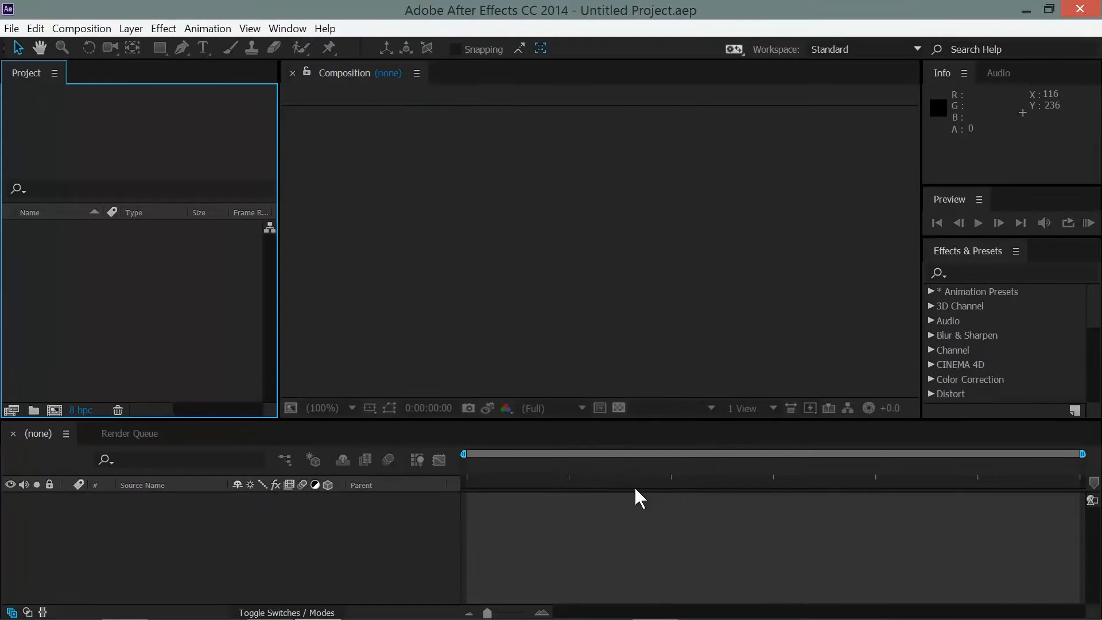
{"action": "mouse_move", "coordinate": [126, 250]}
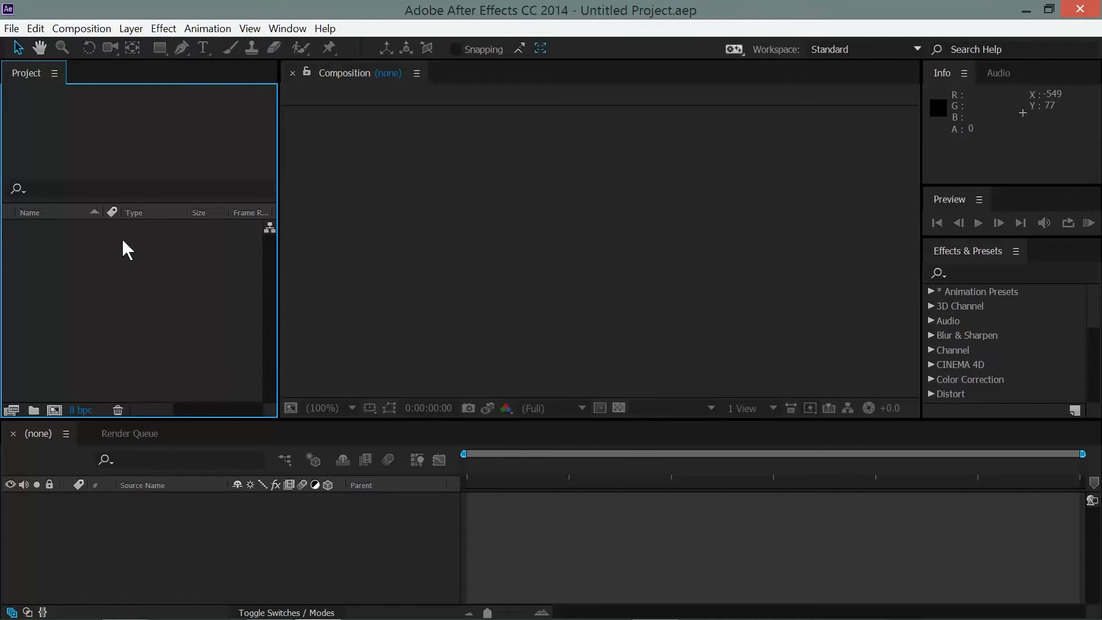
{"action": "mouse_move", "coordinate": [858, 30]}
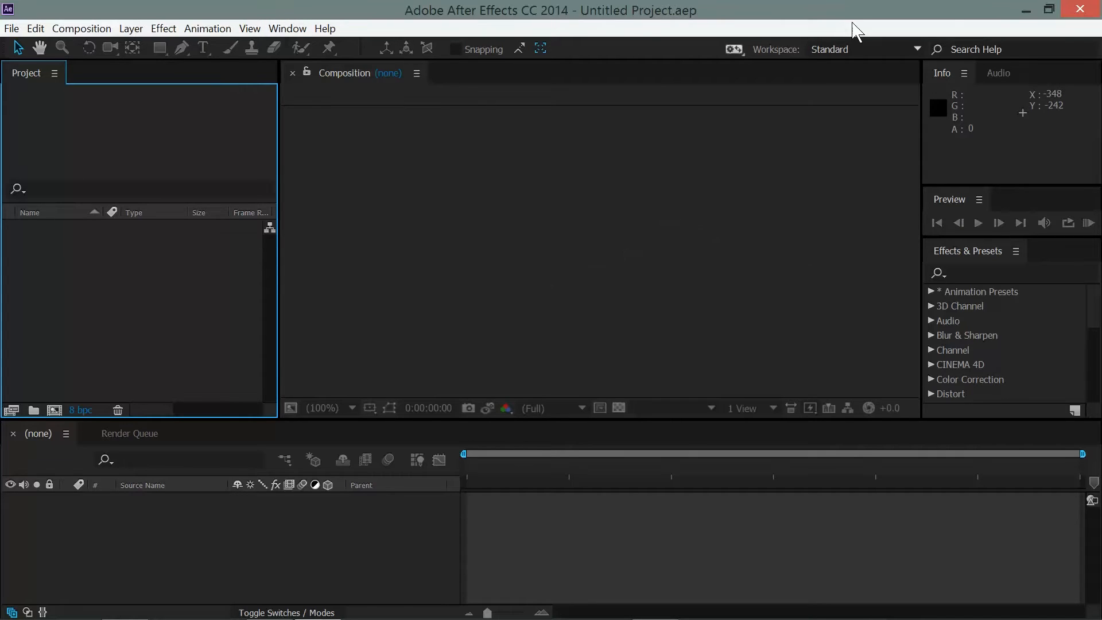
{"action": "mouse_move", "coordinate": [551, 601]}
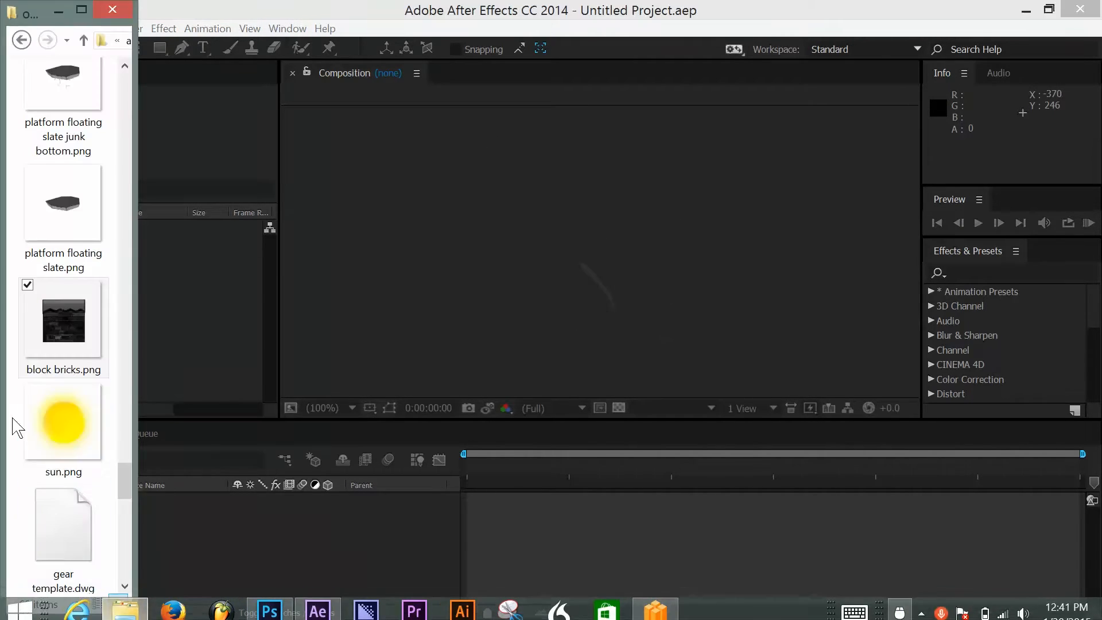
- Bring block bricks.png into the project and cancel the extra Import File dialog
{"action": "left_click", "coordinate": [63, 327]}
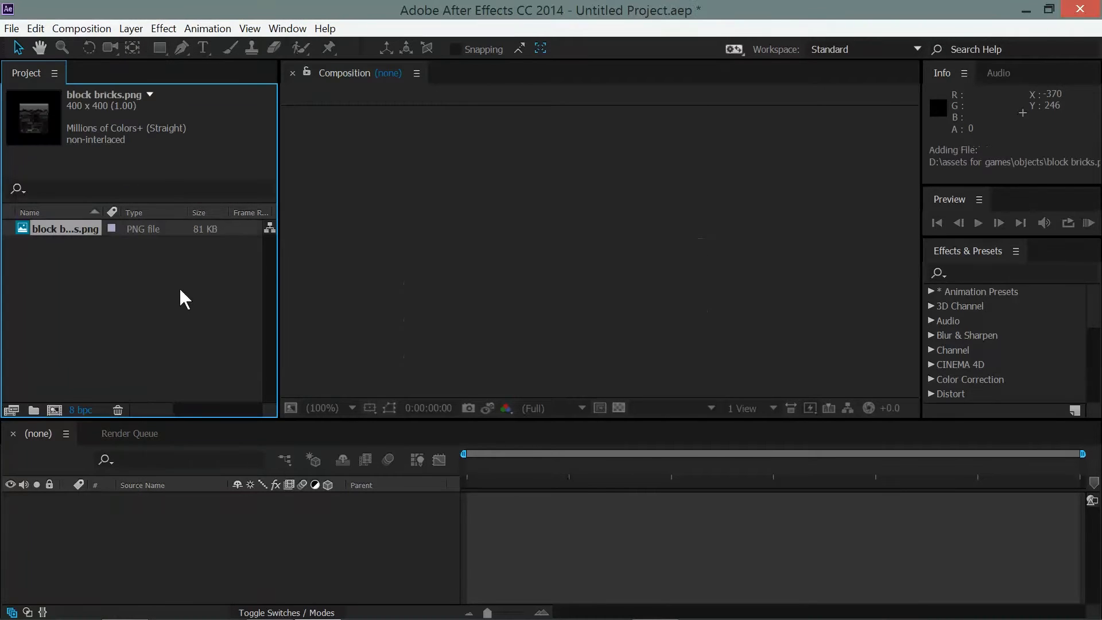
{"action": "mouse_move", "coordinate": [42, 159]}
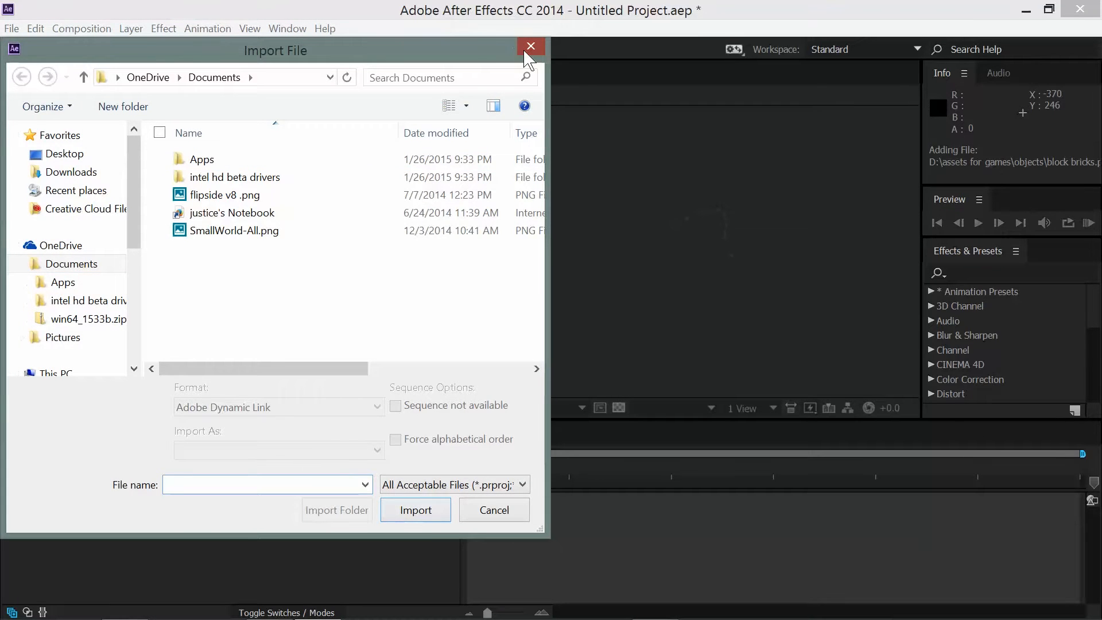
{"action": "left_click", "coordinate": [530, 46]}
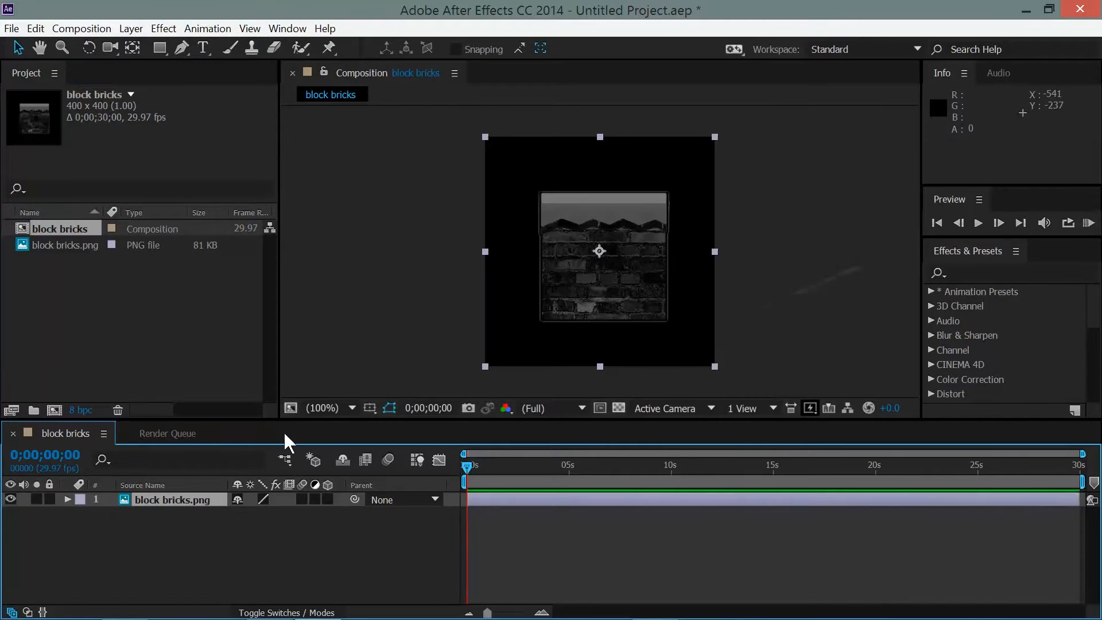
{"action": "mouse_move", "coordinate": [606, 287]}
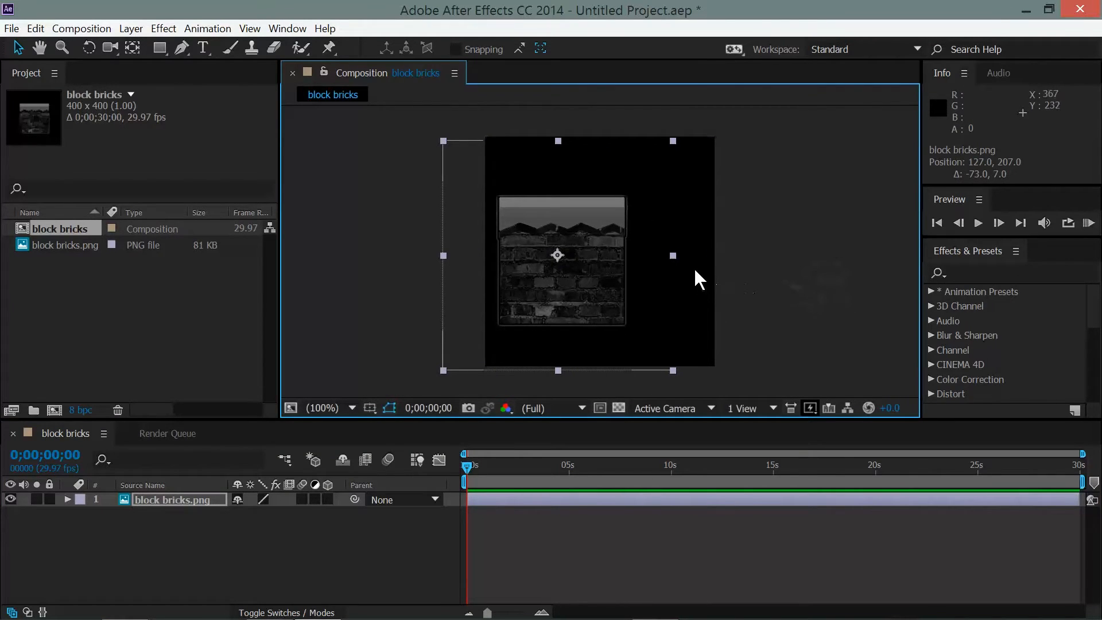
{"action": "mouse_move", "coordinate": [44, 37]}
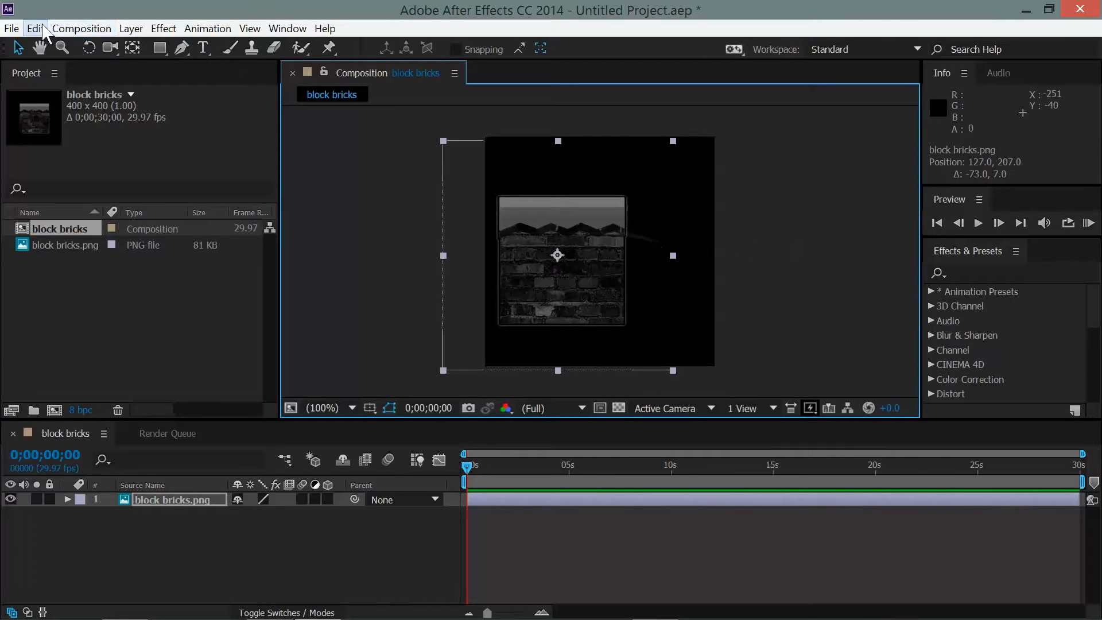
- Change the block bricks Composition Settings to width 1127 with aspect ratio locked (1127×1127)
{"action": "left_click", "coordinate": [81, 28]}
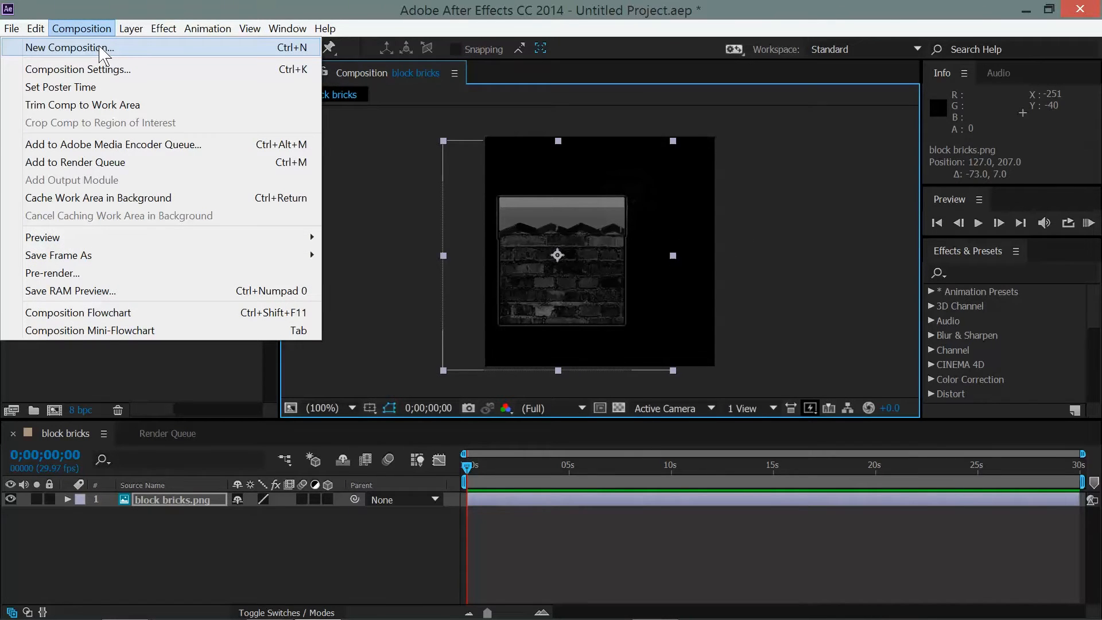
{"action": "left_click", "coordinate": [78, 69]}
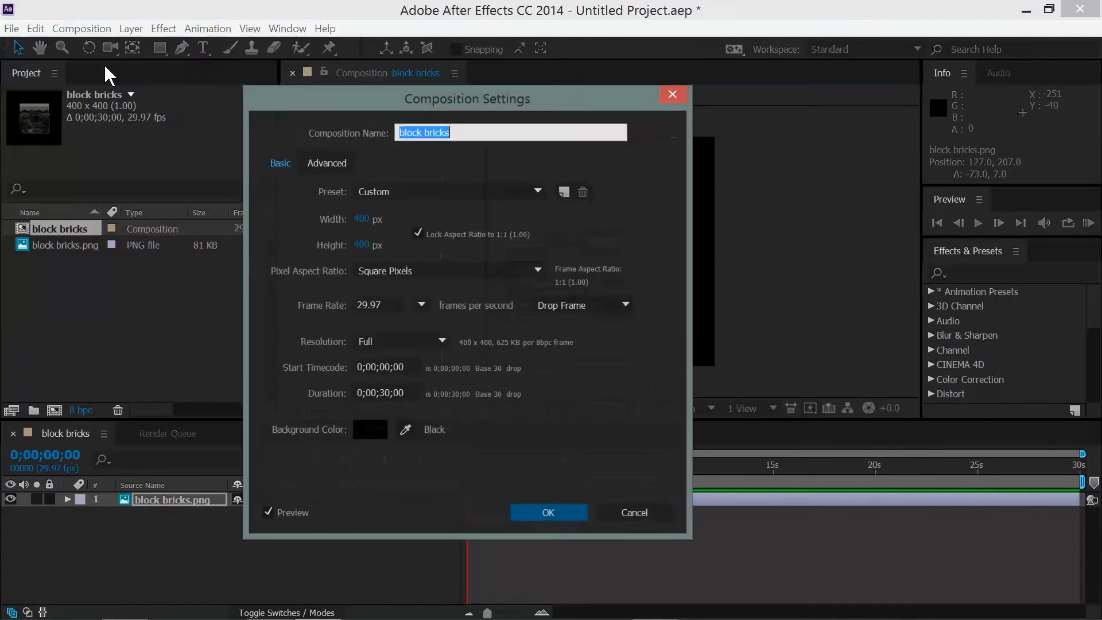
{"action": "mouse_move", "coordinate": [341, 228]}
{"action": "type", "text": "1127"}
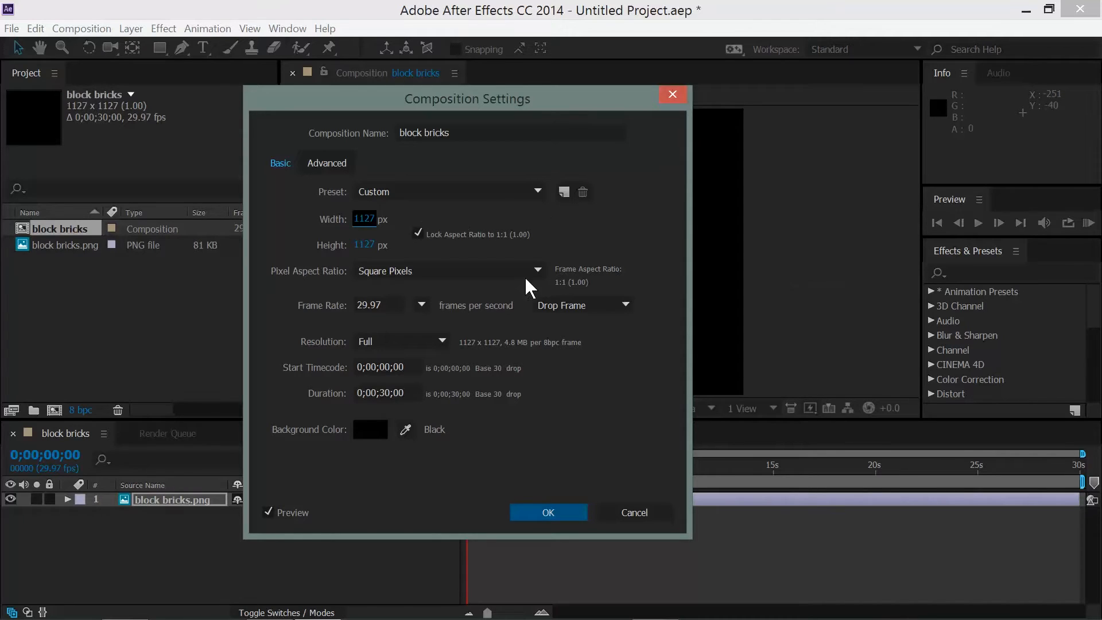
{"action": "mouse_move", "coordinate": [449, 461]}
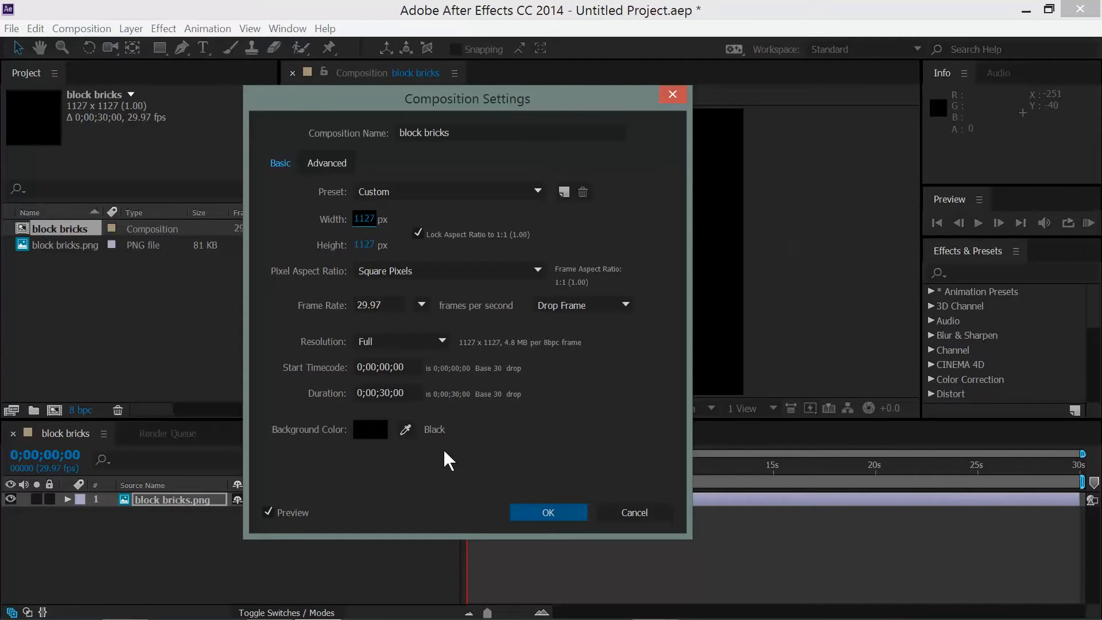
{"action": "mouse_move", "coordinate": [506, 449]}
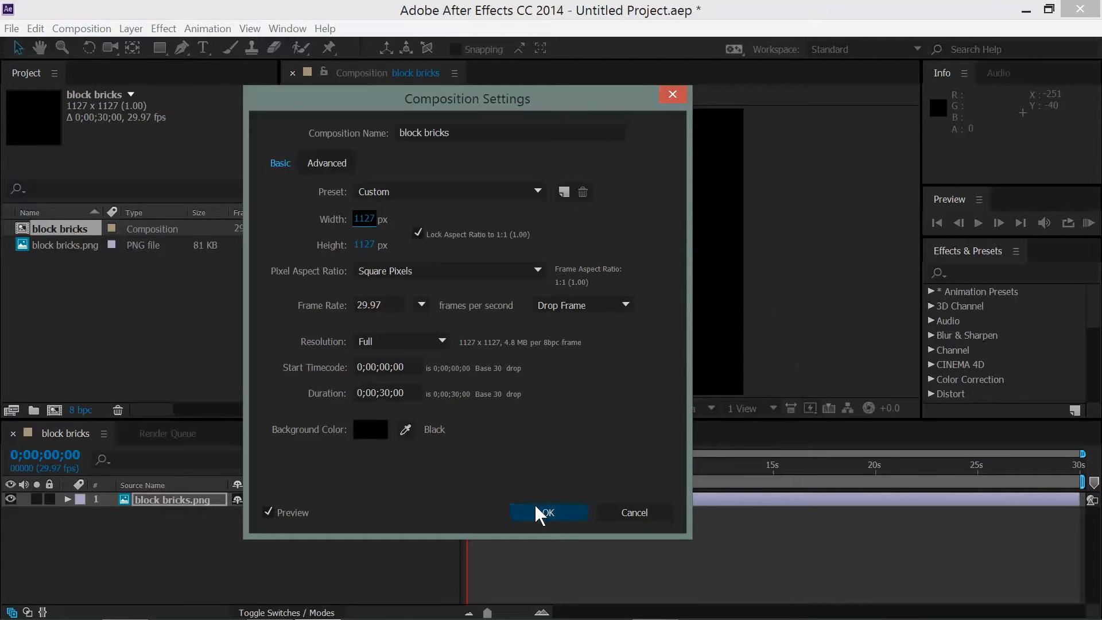
{"action": "left_click", "coordinate": [547, 512]}
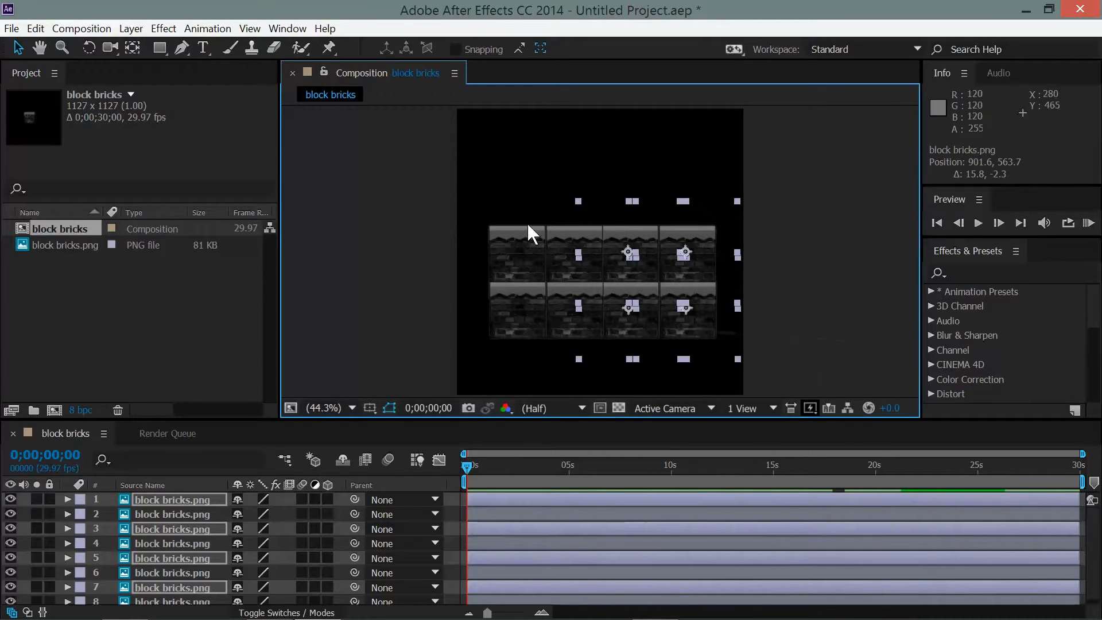
- Position the duplicated brick block layers into a four-by-two grid
{"action": "left_click", "coordinate": [394, 316]}
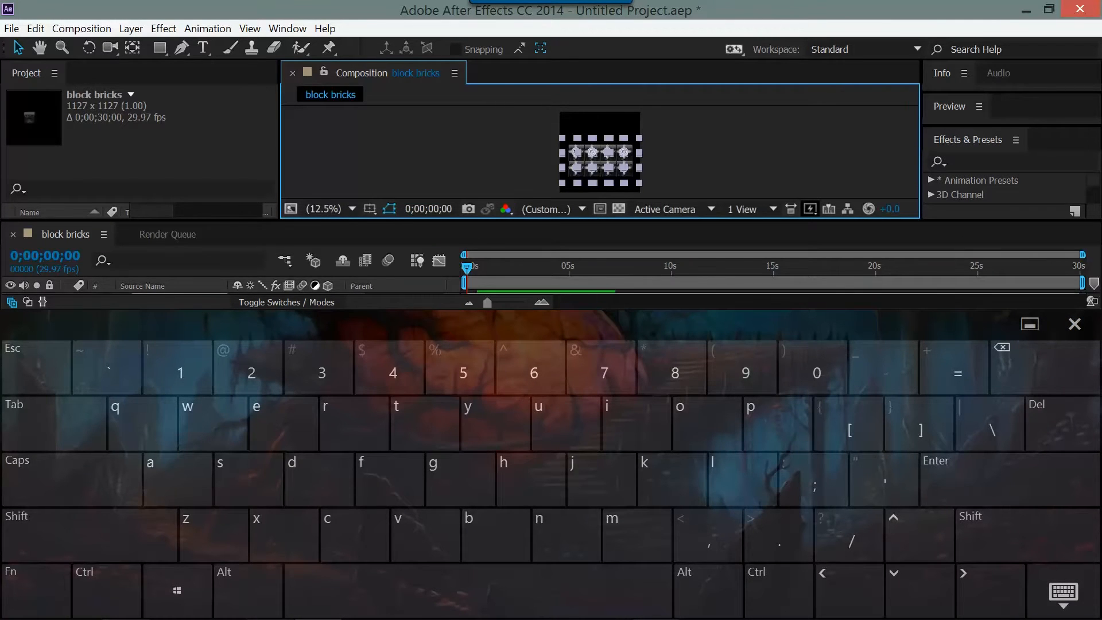
- Reveal Opacity on every brick layer and set 100% starting keyframes at 0;00
{"action": "left_click", "coordinate": [1074, 324]}
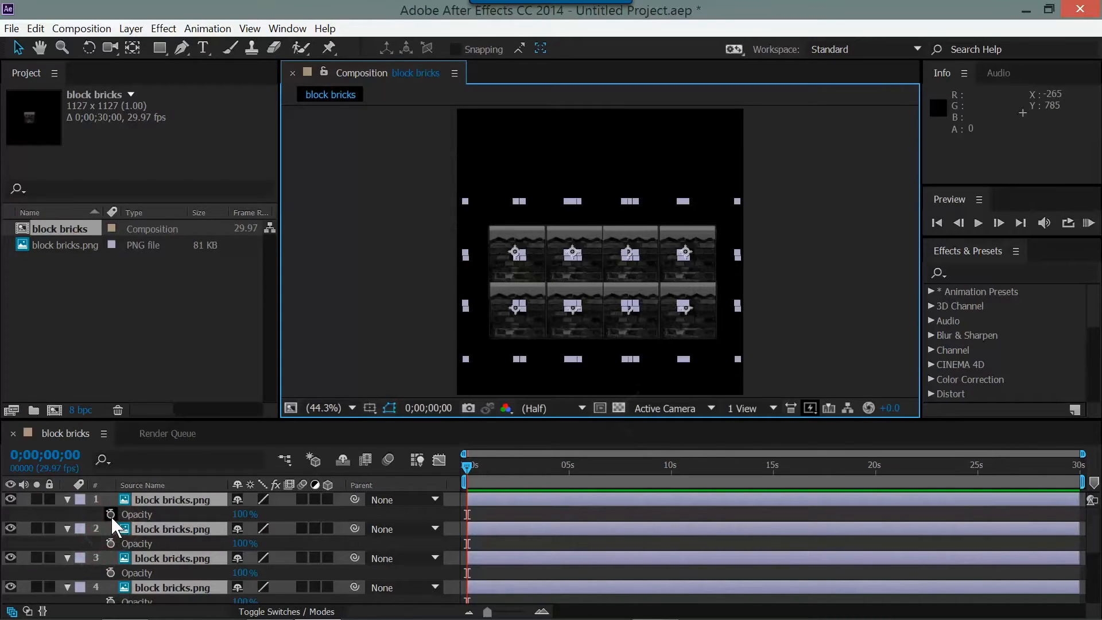
{"action": "left_click", "coordinate": [110, 513]}
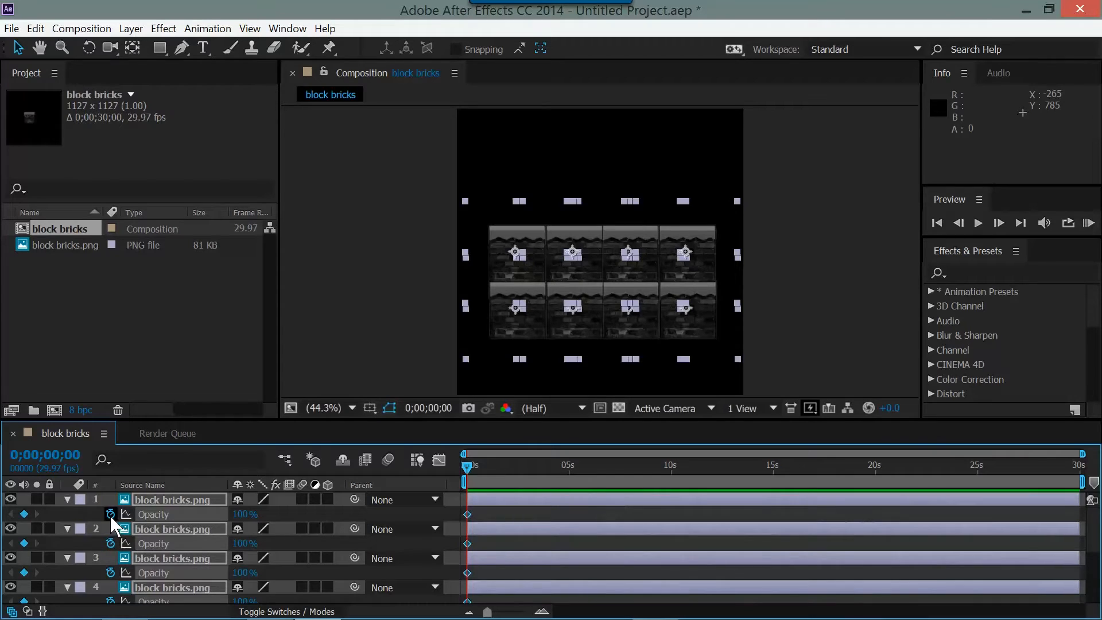
{"action": "mouse_move", "coordinate": [111, 529]}
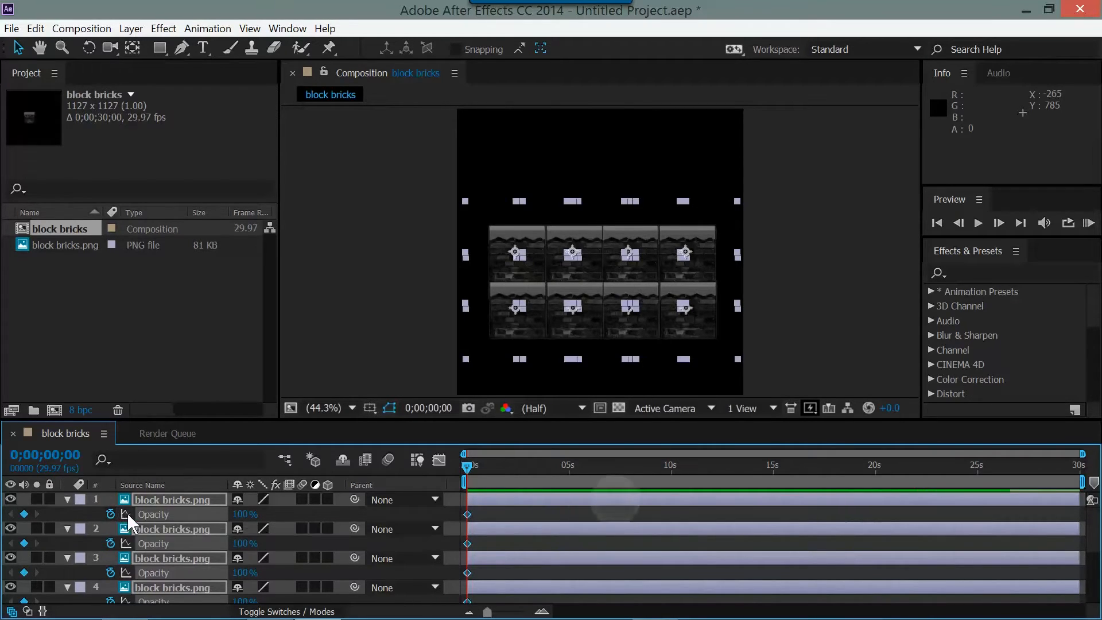
{"action": "mouse_move", "coordinate": [306, 517]}
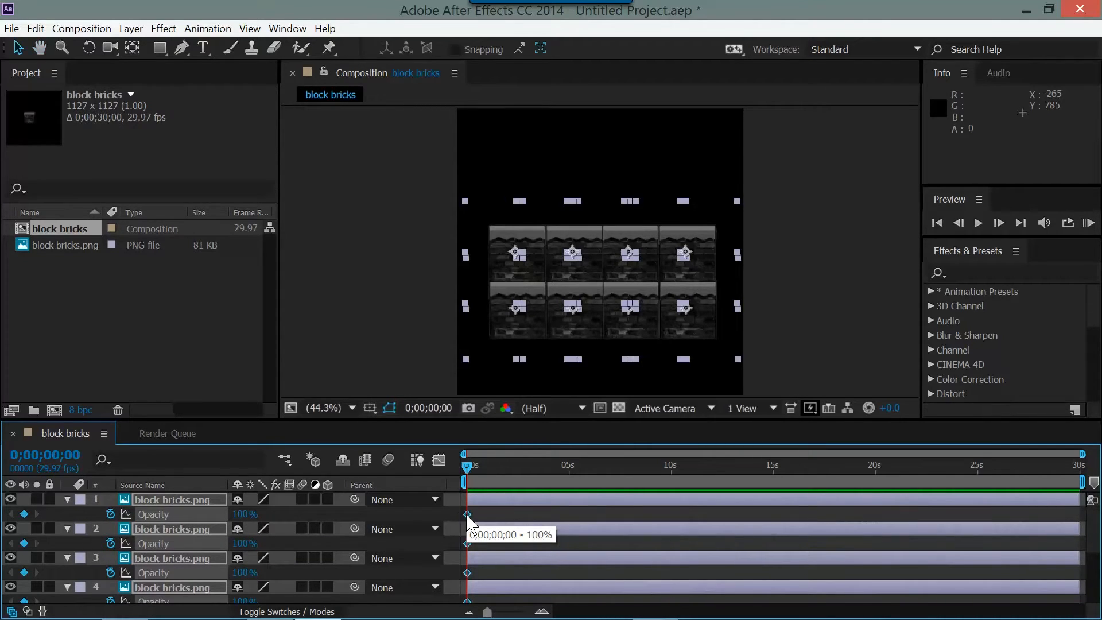
{"action": "mouse_move", "coordinate": [466, 478]}
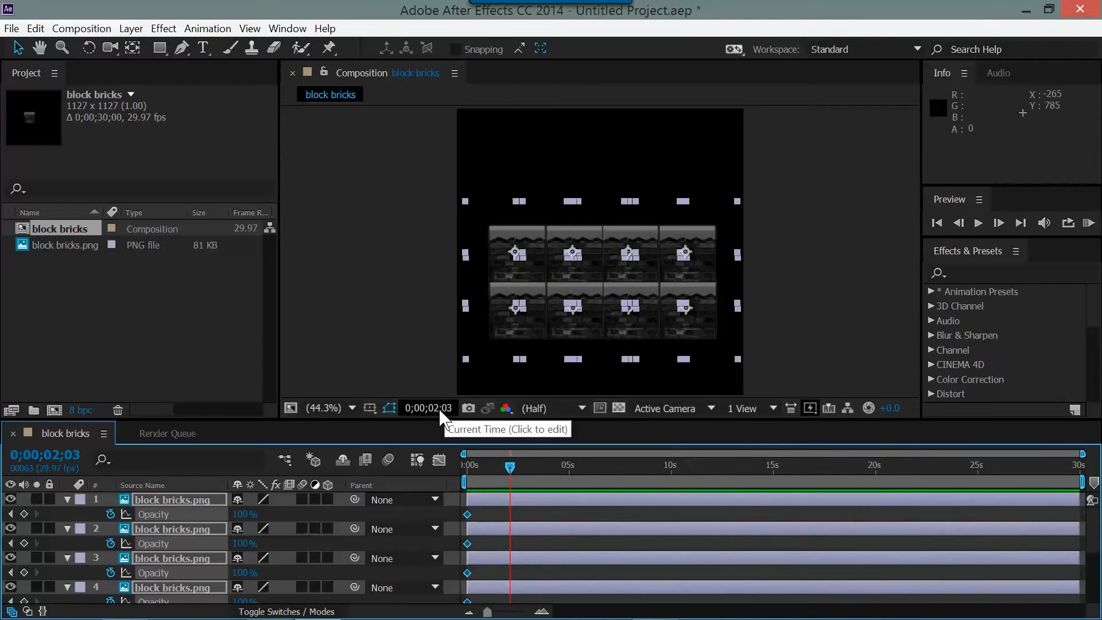
{"action": "mouse_move", "coordinate": [413, 444]}
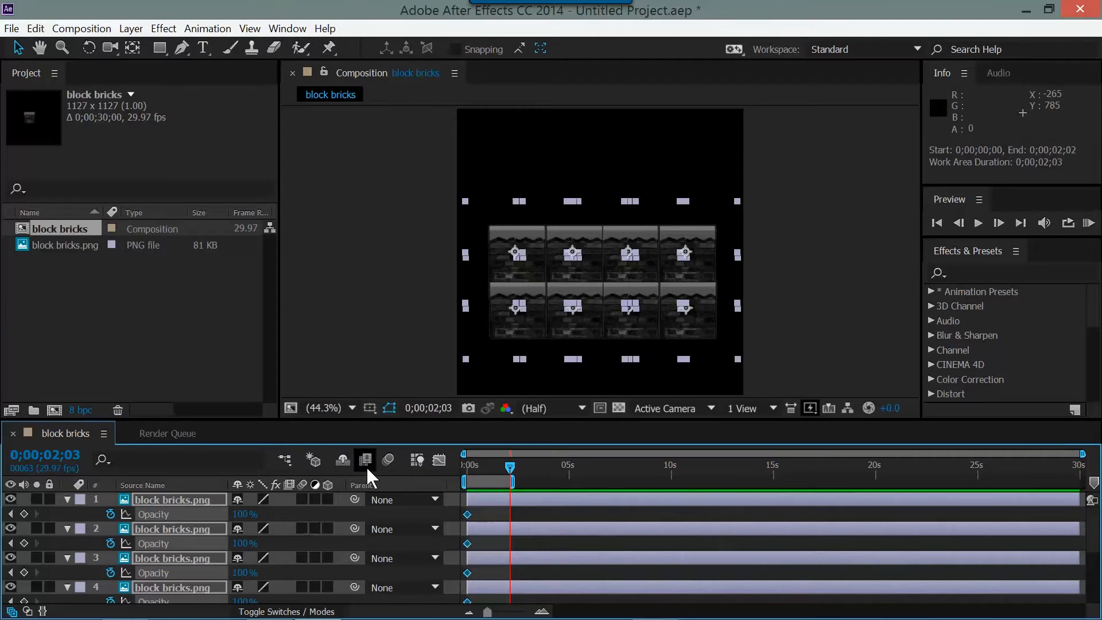
{"action": "mouse_move", "coordinate": [510, 467]}
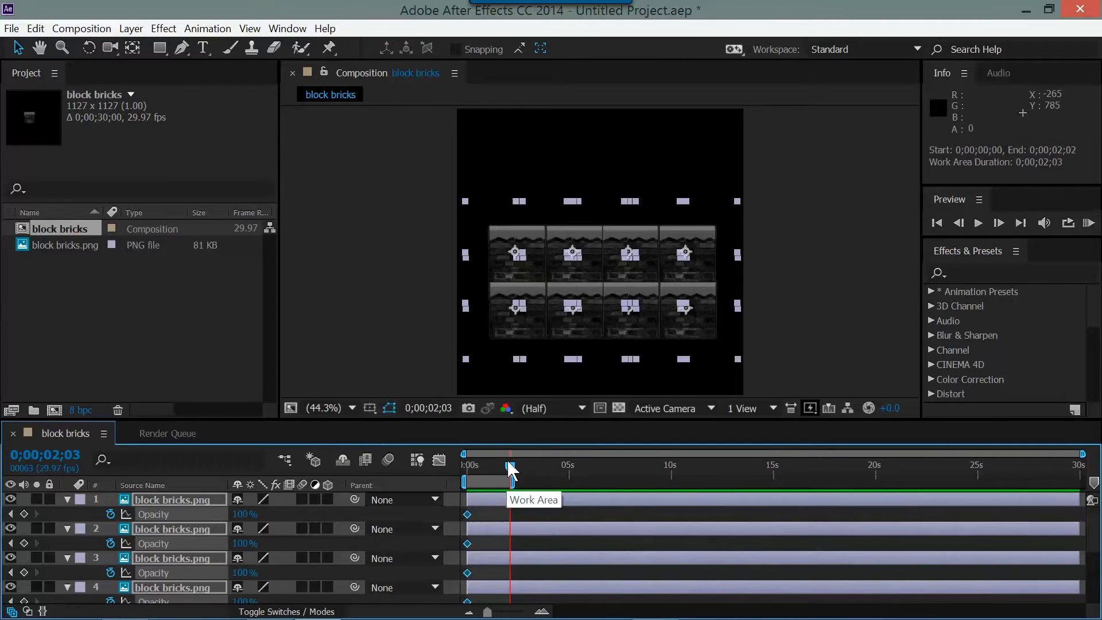
{"action": "mouse_move", "coordinate": [510, 469]}
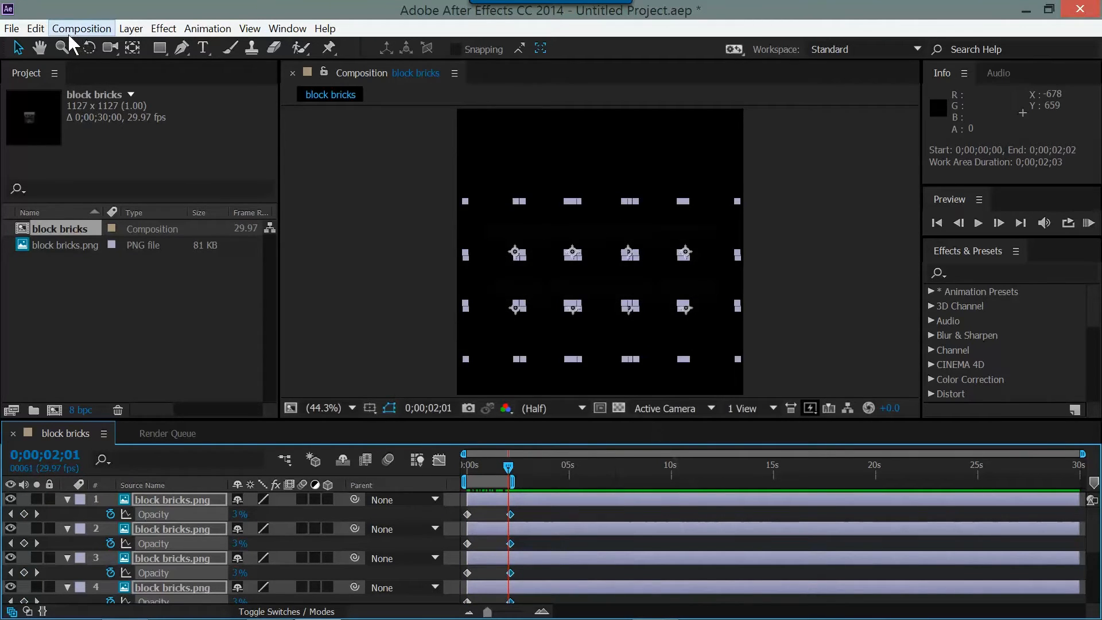
- Add block bricks to the Render Queue and start a new render settings template
{"action": "left_click", "coordinate": [81, 28]}
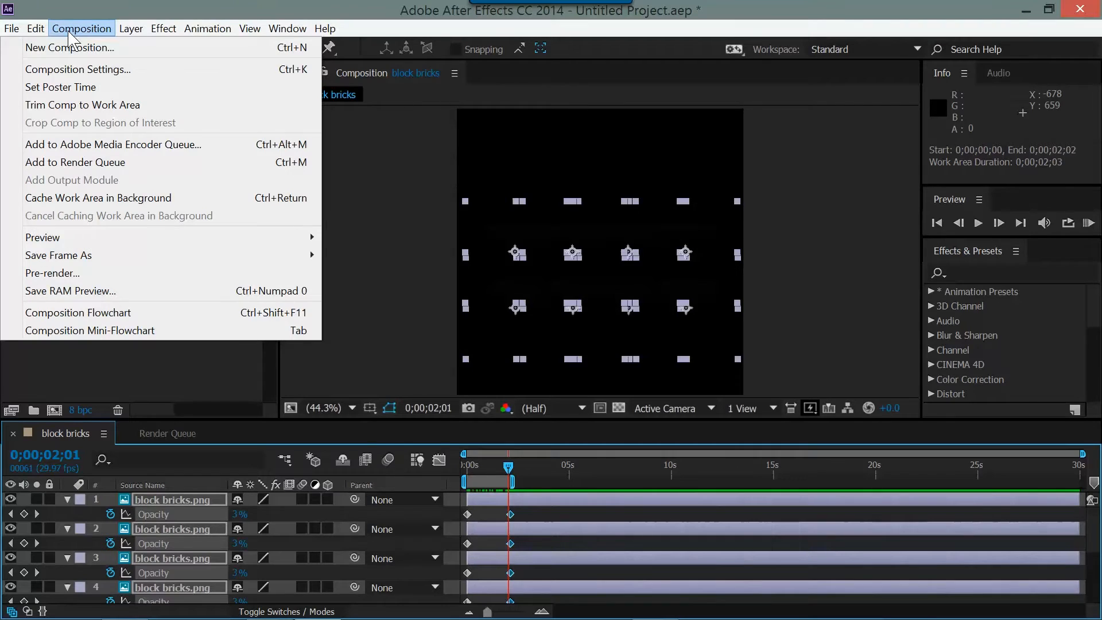
{"action": "mouse_move", "coordinate": [113, 163]}
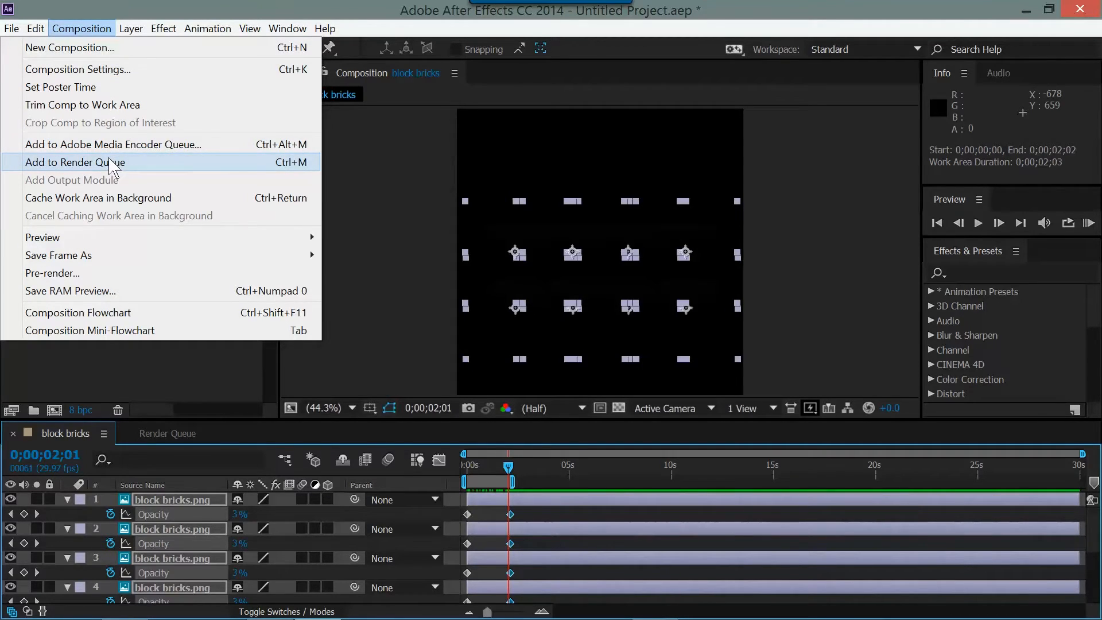
{"action": "left_click", "coordinate": [75, 163]}
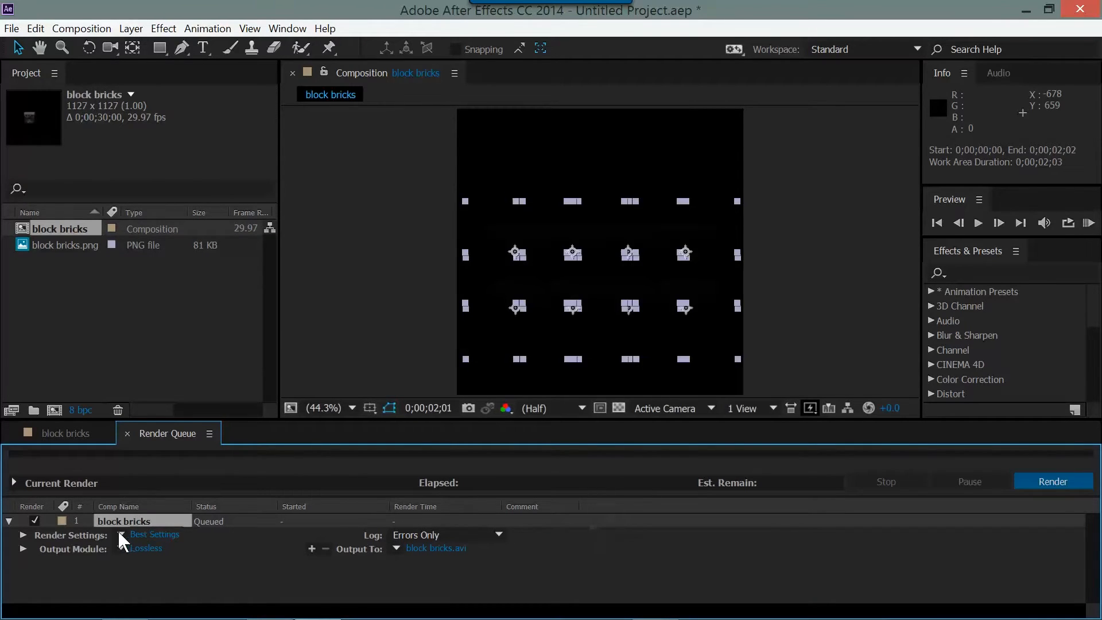
{"action": "left_click", "coordinate": [154, 535]}
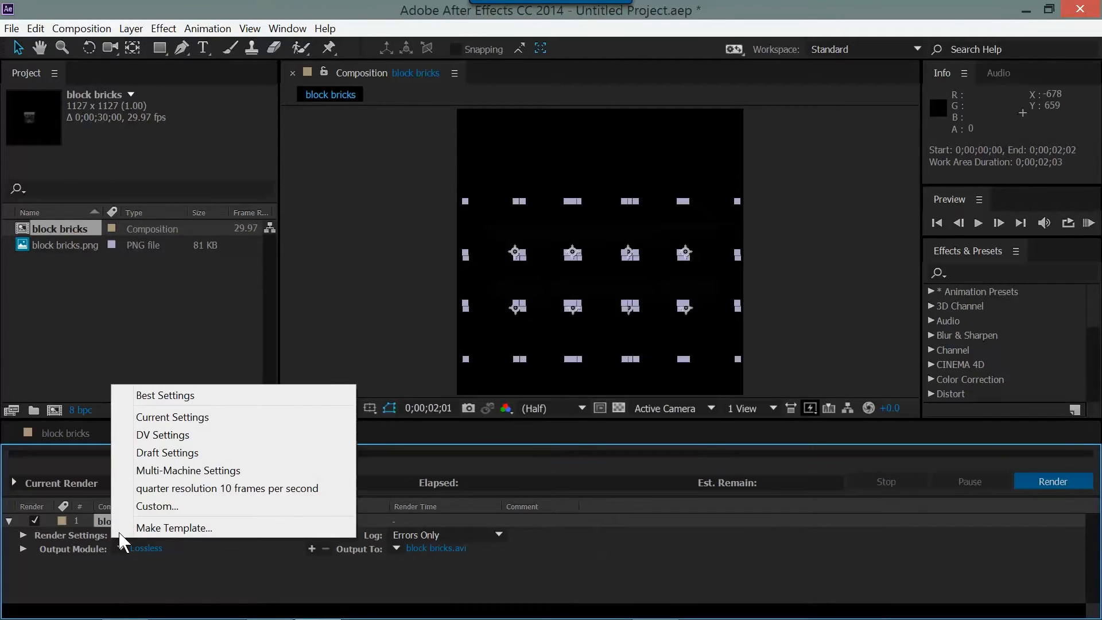
{"action": "mouse_move", "coordinate": [174, 528]}
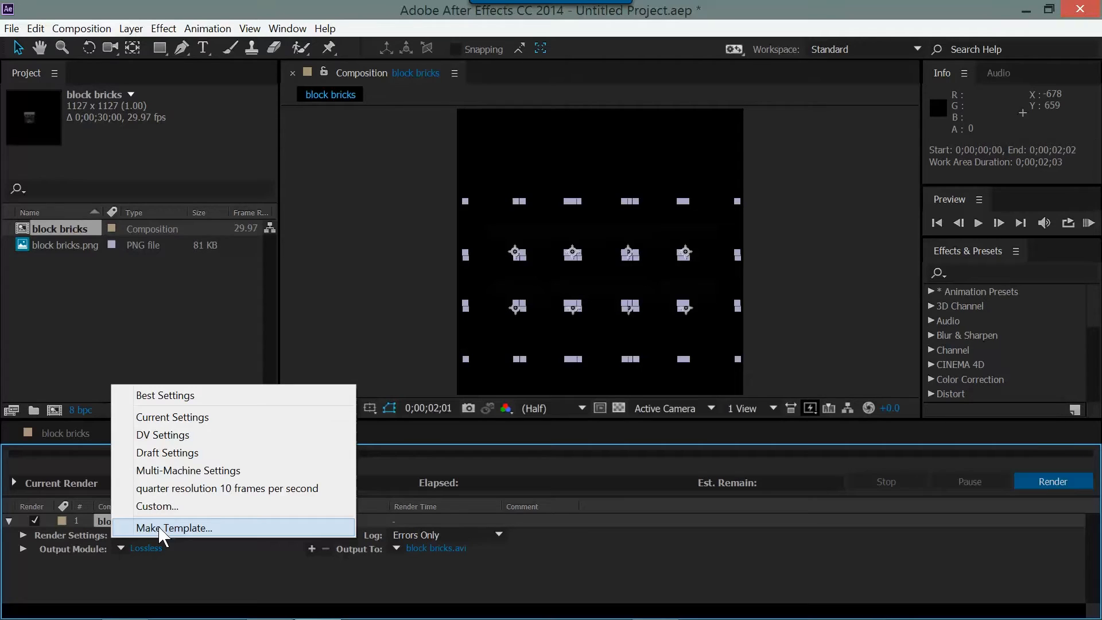
{"action": "left_click", "coordinate": [175, 528]}
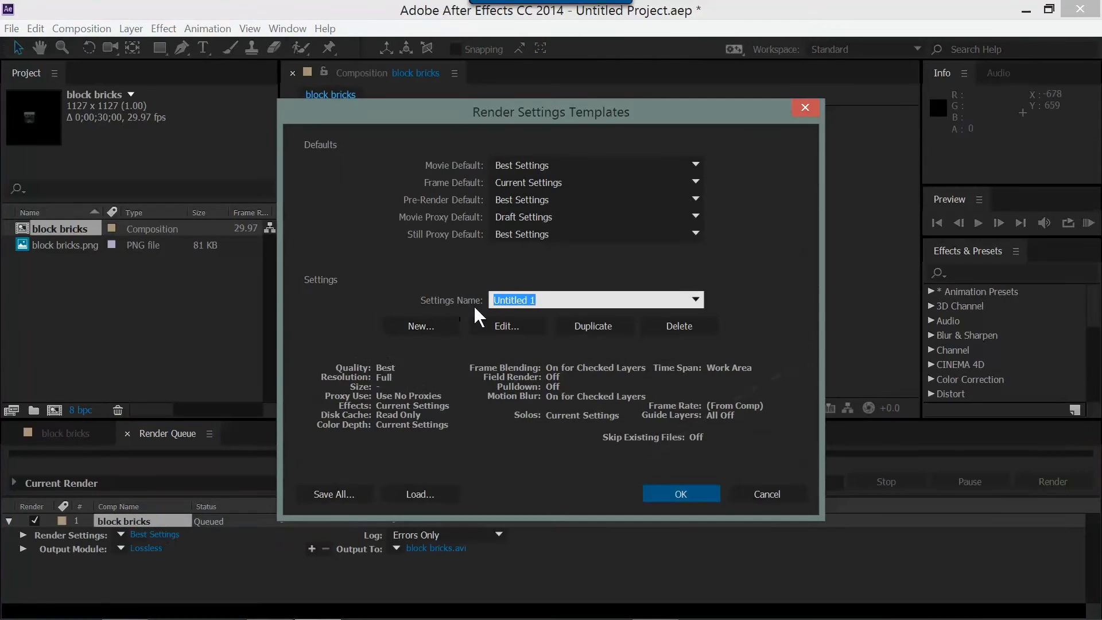
- Name the template 'half resolution 10 frames per second' and open its render settings
{"action": "left_click", "coordinate": [594, 300]}
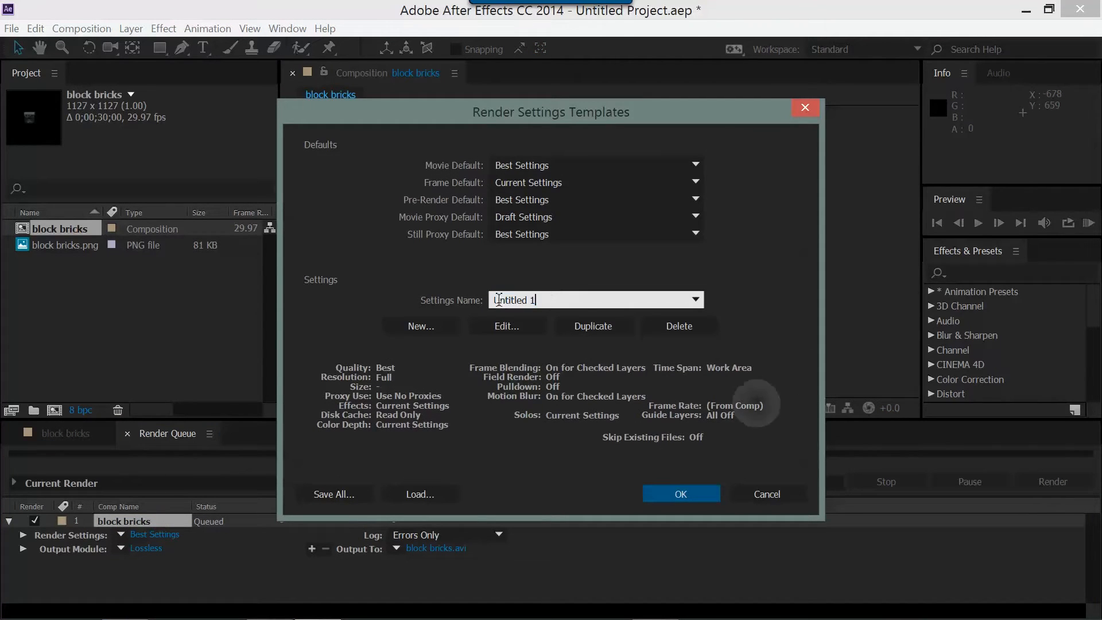
{"action": "triple_click", "coordinate": [594, 300]}
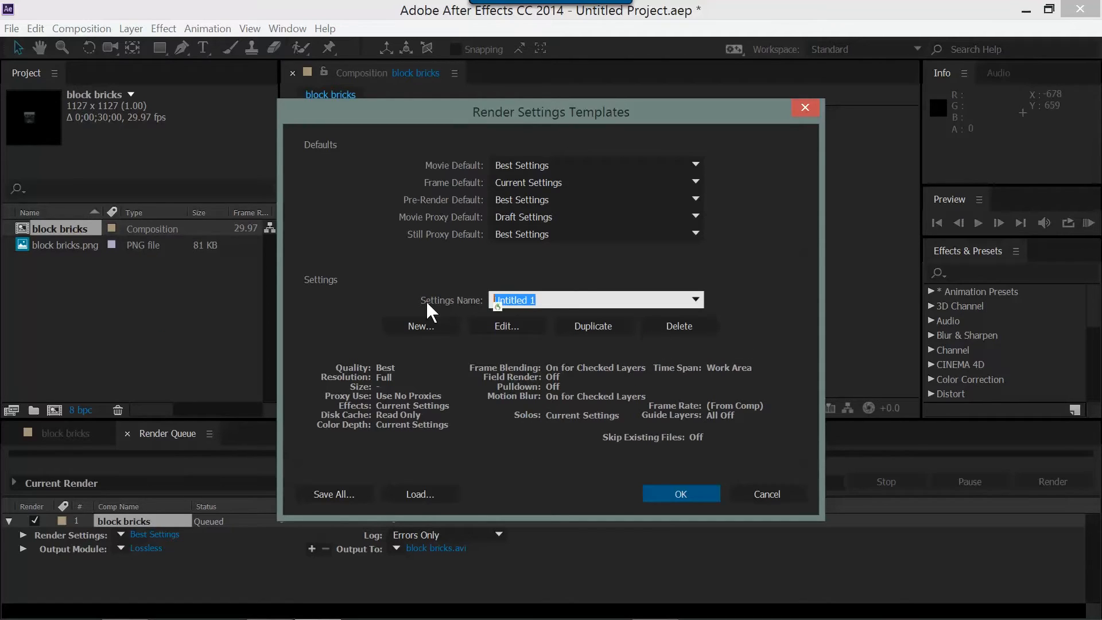
{"action": "type", "text": "half resolution"}
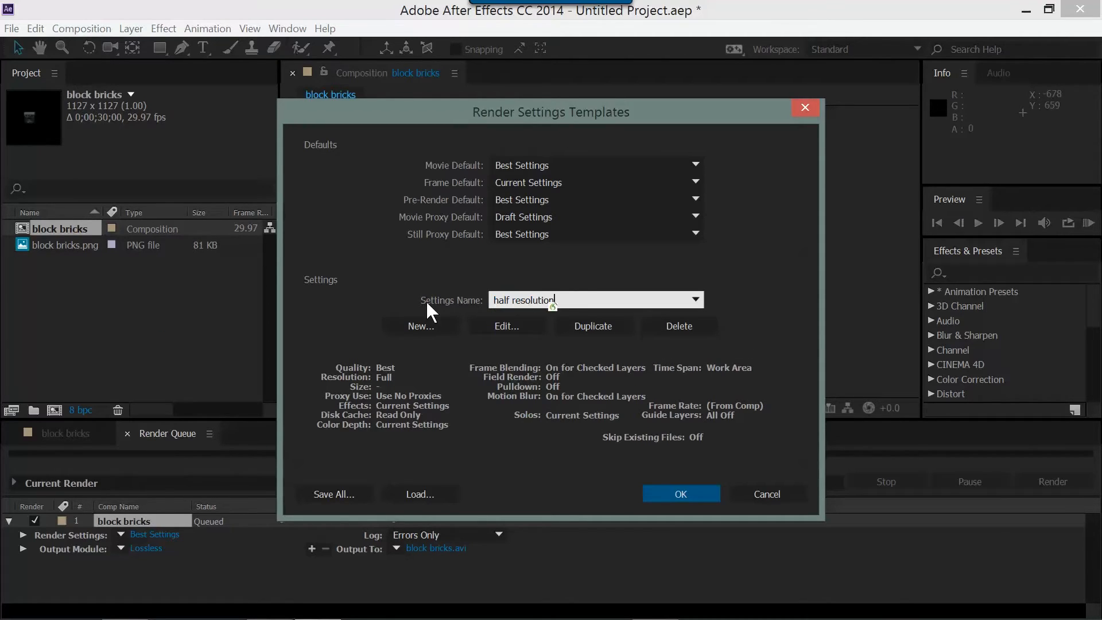
{"action": "type", "text": "10 frames per second"}
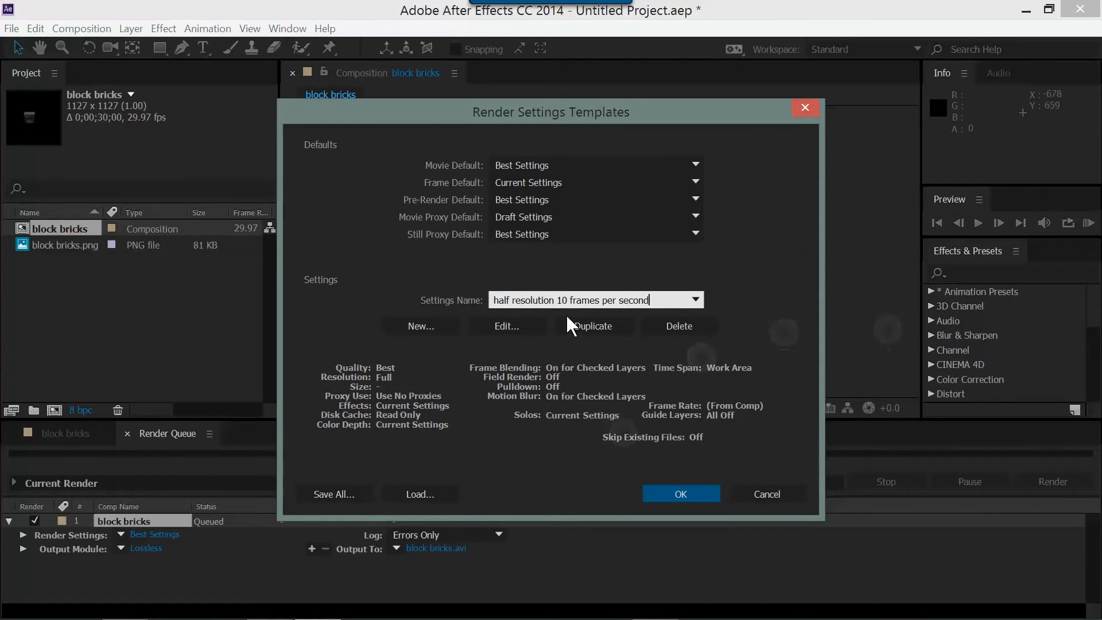
{"action": "left_click", "coordinate": [506, 326]}
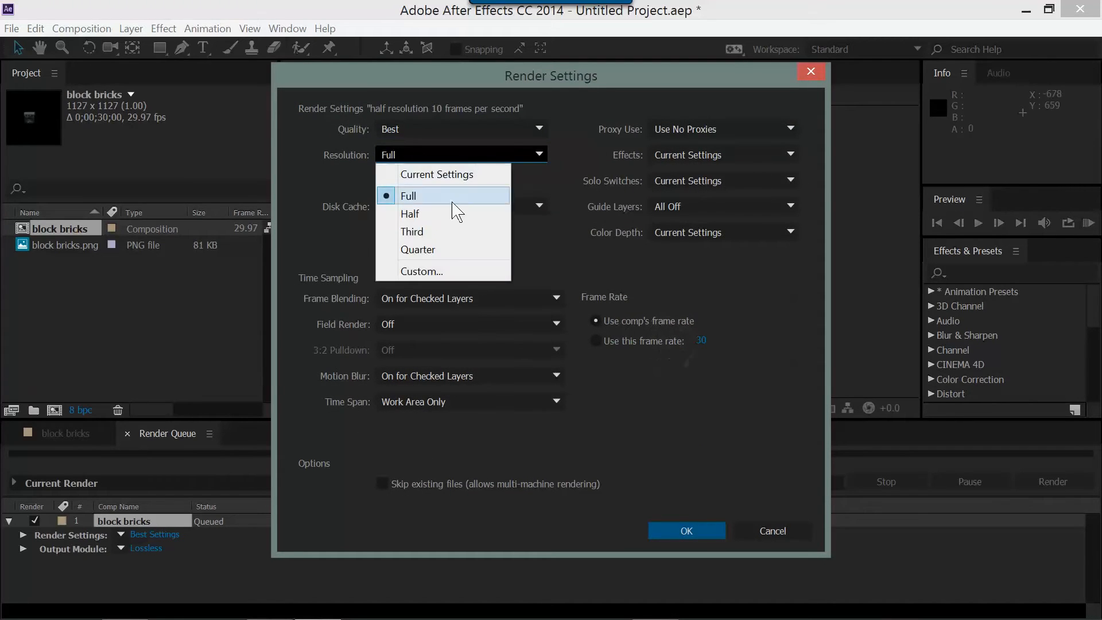
- Set the template to Half resolution at 10 fps and save it
{"action": "left_click", "coordinate": [410, 214]}
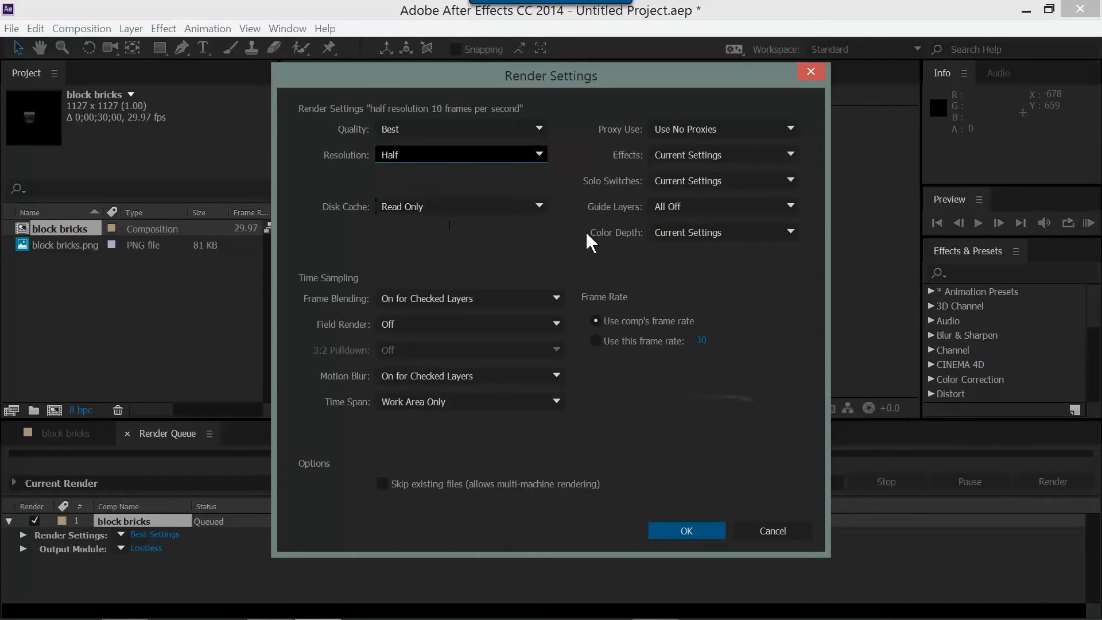
{"action": "left_click", "coordinate": [595, 340]}
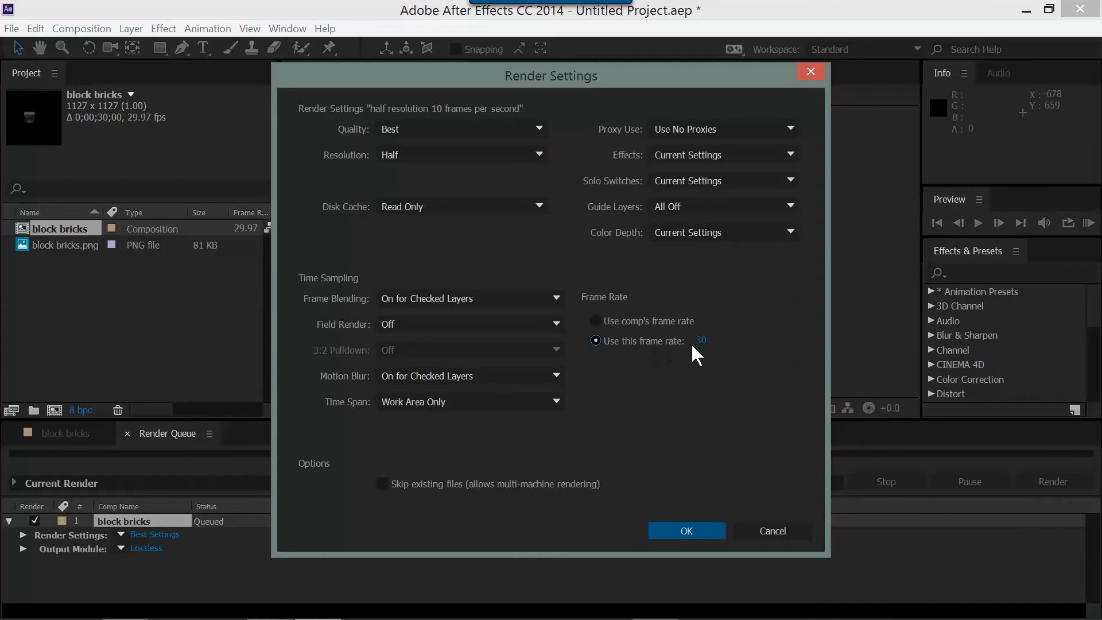
{"action": "left_click", "coordinate": [700, 340]}
{"action": "type", "text": "10"}
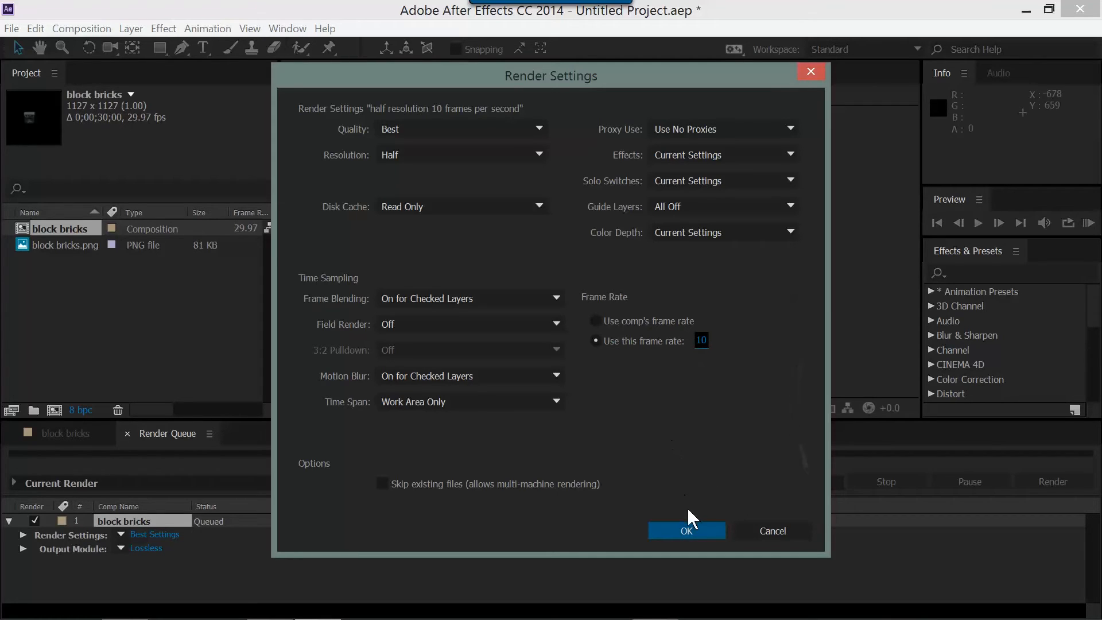
{"action": "left_click", "coordinate": [685, 531]}
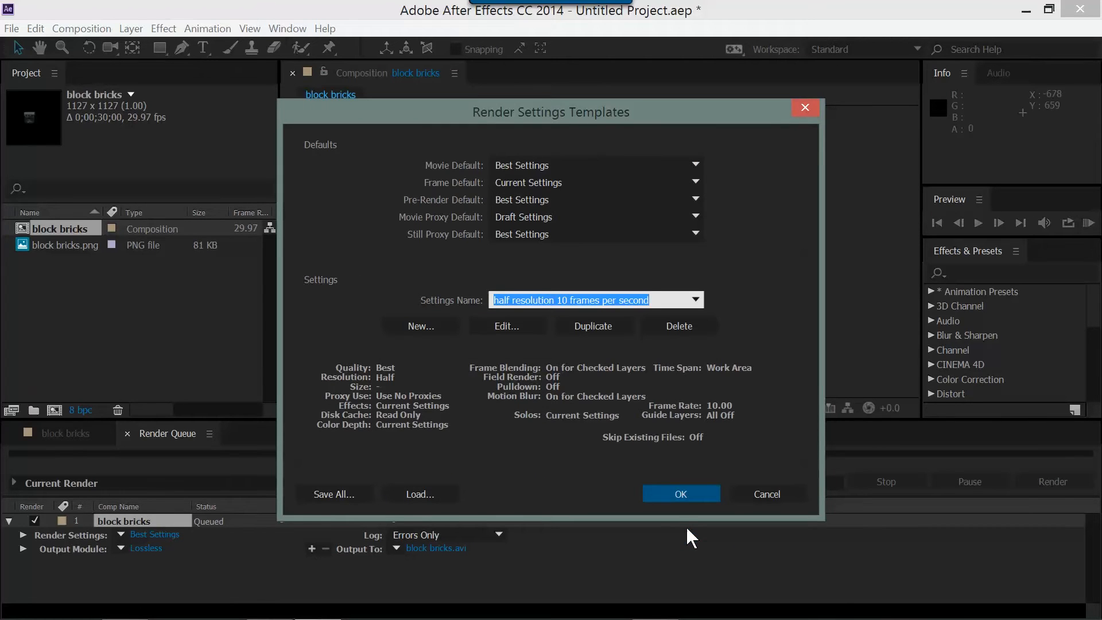
{"action": "left_click", "coordinate": [680, 494]}
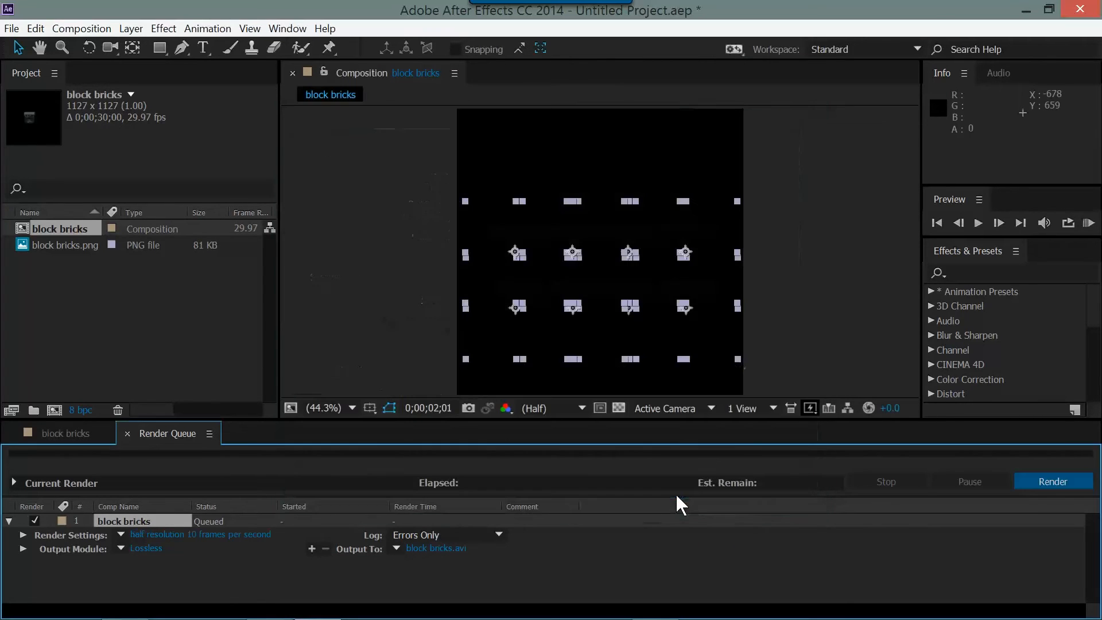
{"action": "mouse_move", "coordinate": [158, 541]}
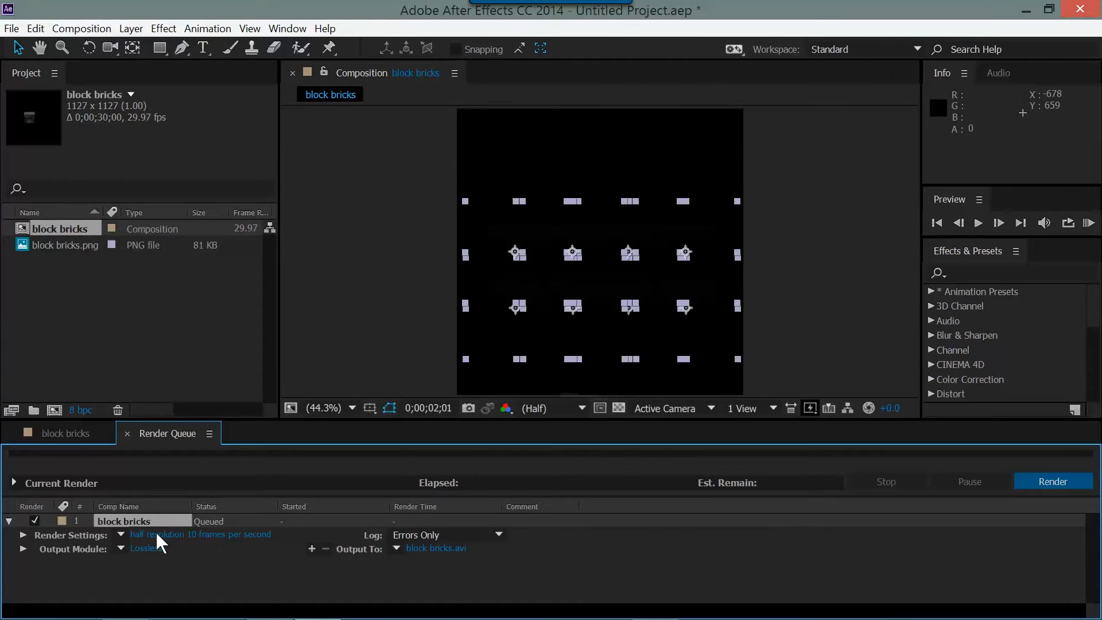
- Apply the 'half resolution 10 frames per second' preset and start a new output module template
{"action": "left_click", "coordinate": [121, 535]}
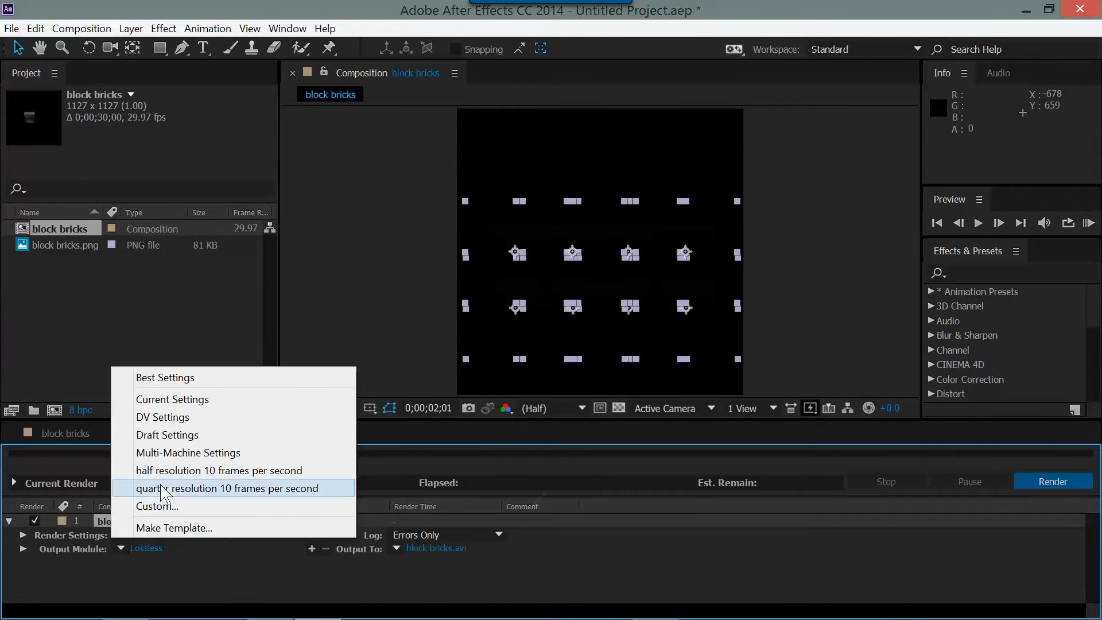
{"action": "mouse_move", "coordinate": [187, 470]}
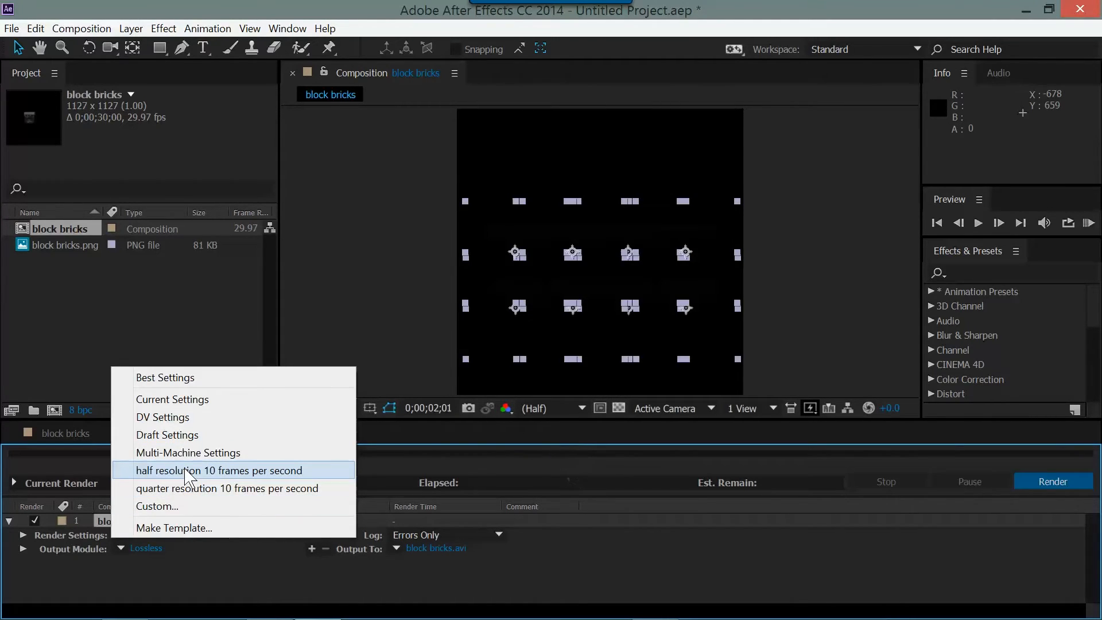
{"action": "left_click", "coordinate": [219, 470]}
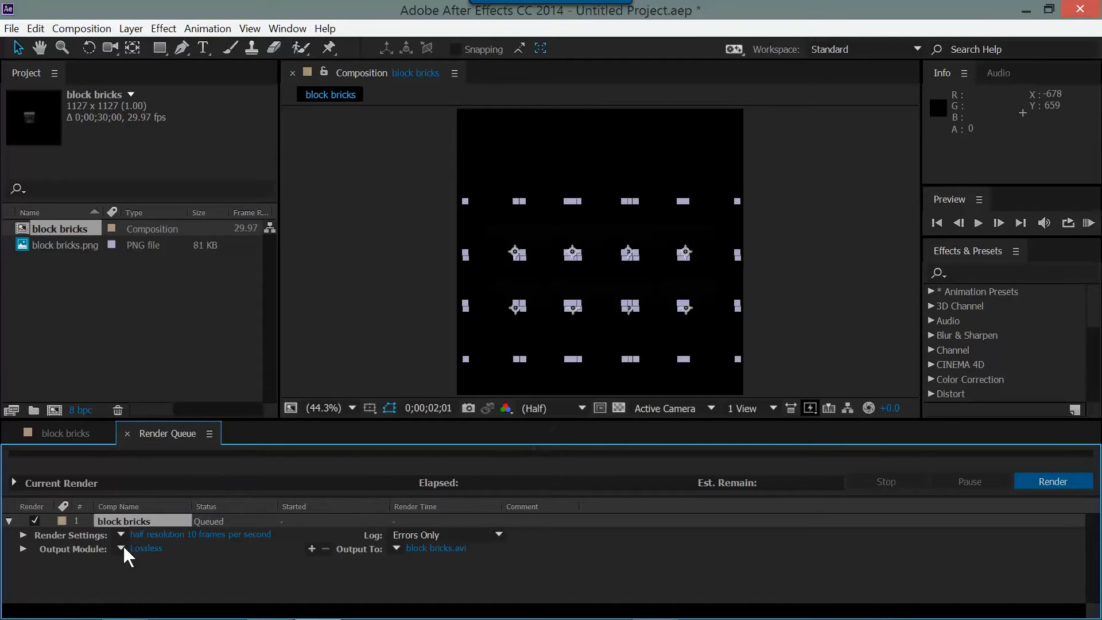
{"action": "left_click", "coordinate": [146, 548]}
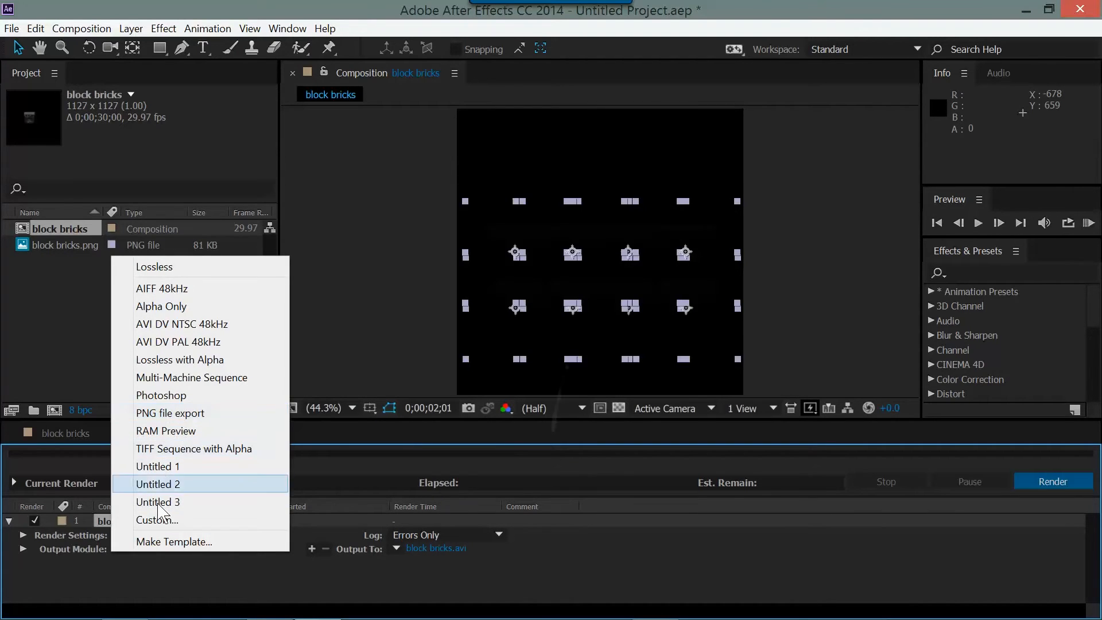
{"action": "left_click", "coordinate": [173, 542]}
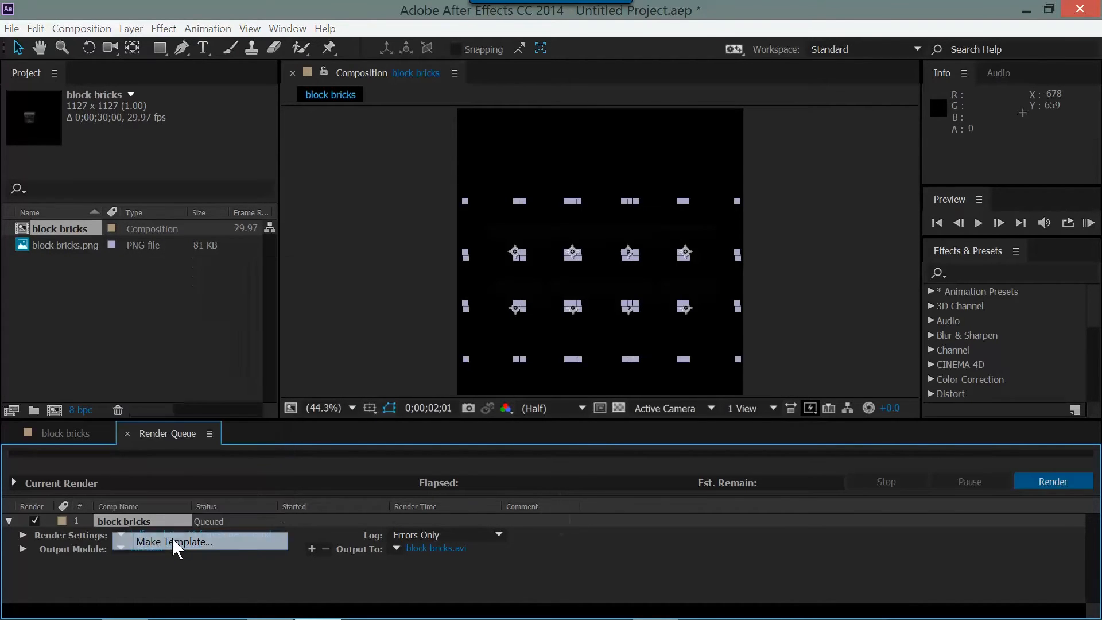
- Name a new output module template 'P&G export for Buildbox' and edit its settings
{"action": "left_click", "coordinate": [175, 541]}
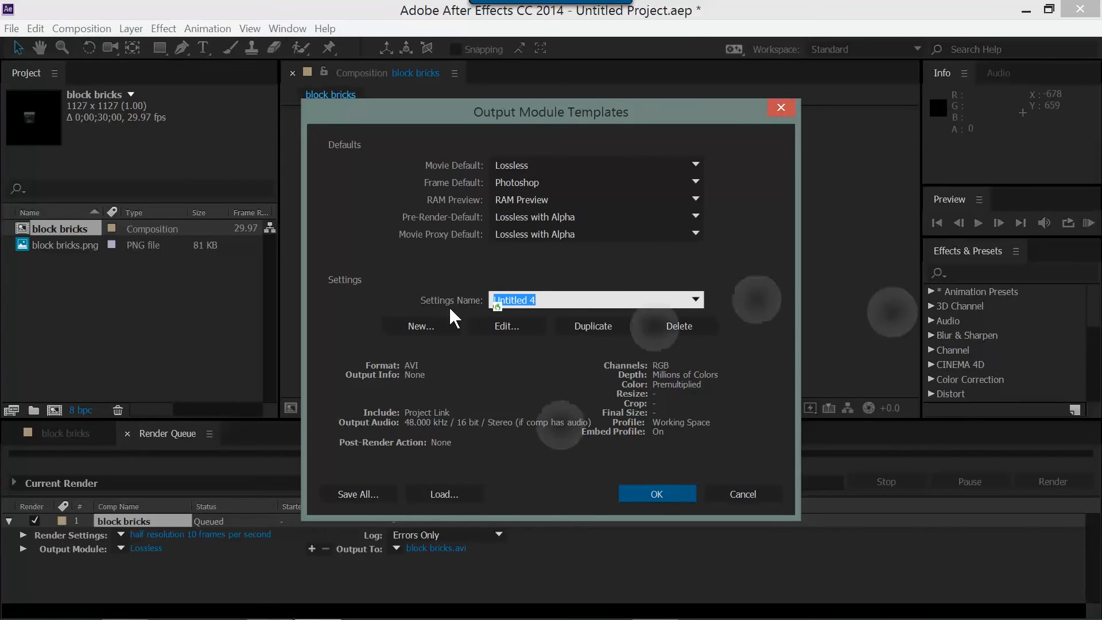
{"action": "type", "text": "P&G export for Buildbox"}
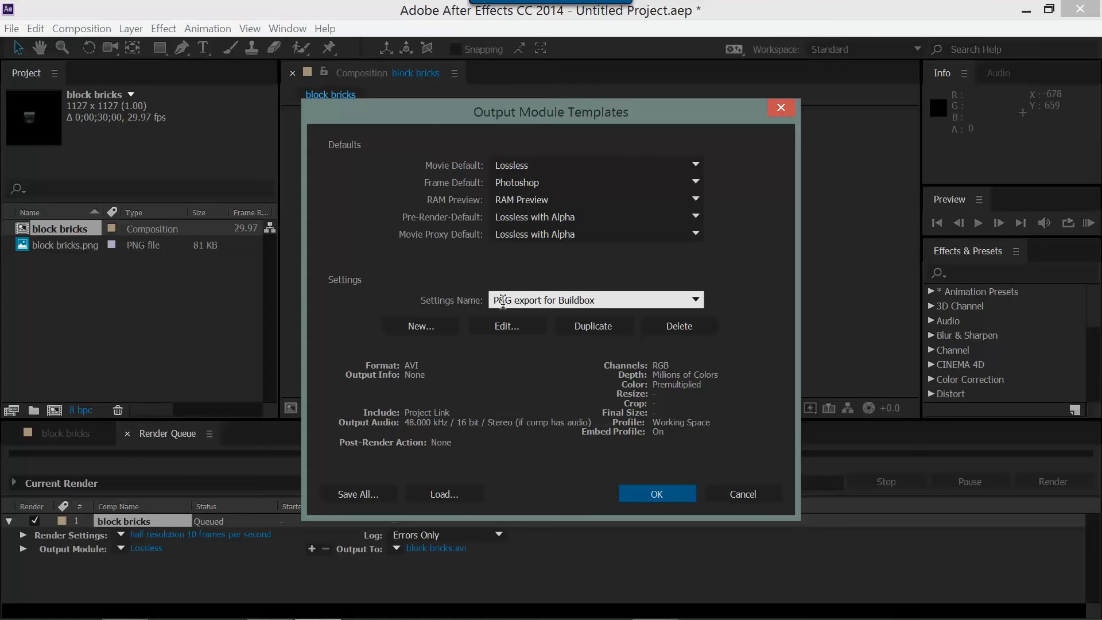
{"action": "left_click", "coordinate": [507, 326]}
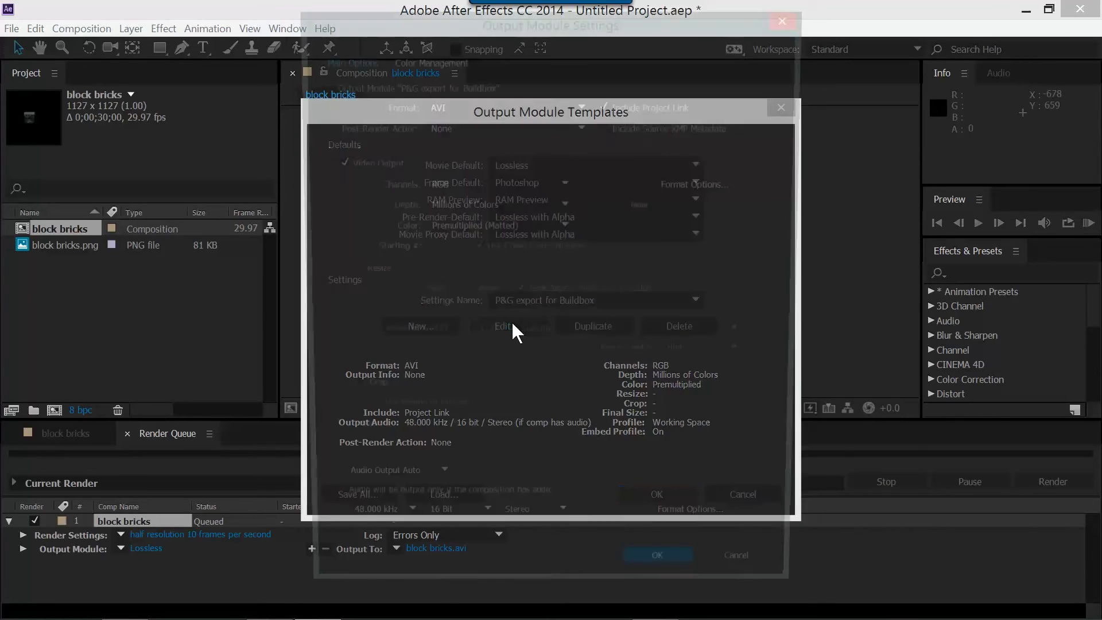
- Make the template a PNG Sequence with RGB + Alpha channels, cropping left off
{"action": "left_click", "coordinate": [503, 104]}
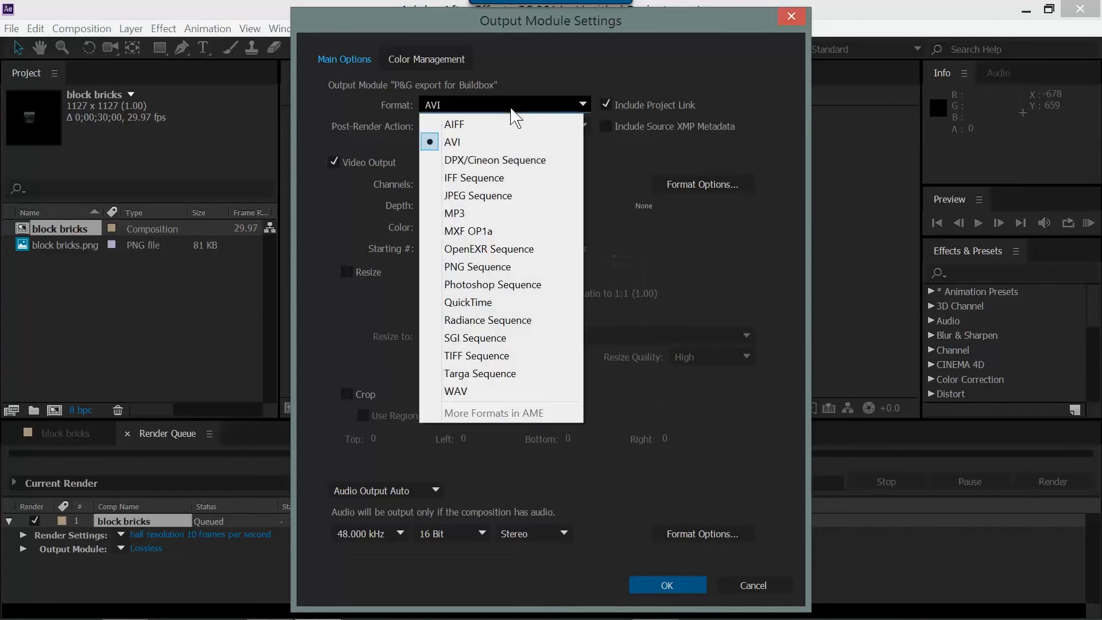
{"action": "left_click", "coordinate": [477, 267]}
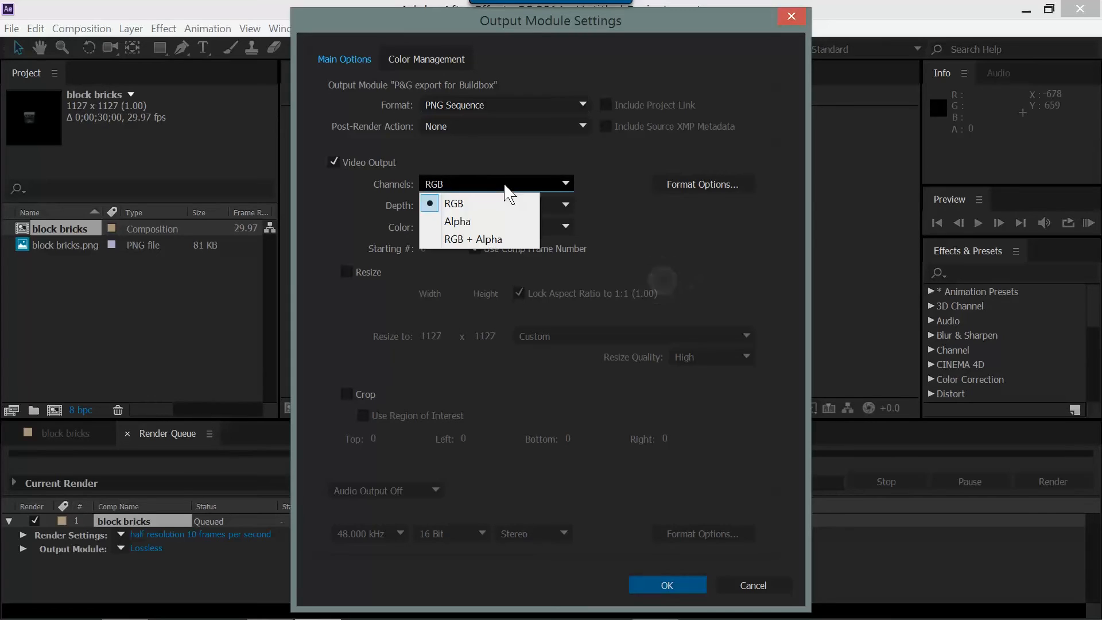
{"action": "left_click", "coordinate": [473, 240]}
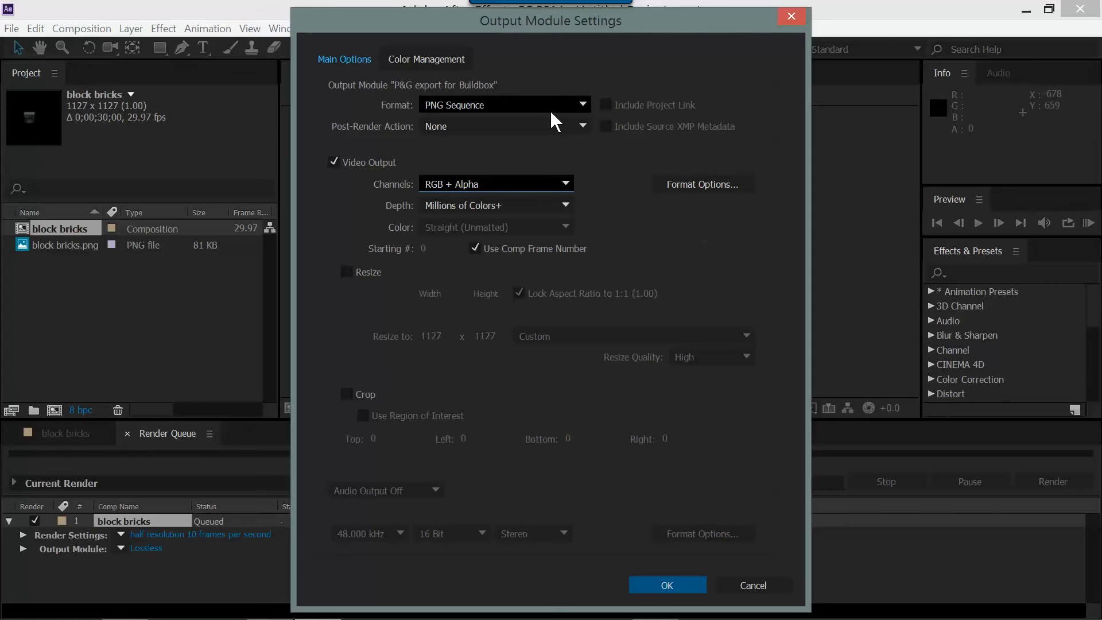
{"action": "mouse_move", "coordinate": [393, 302]}
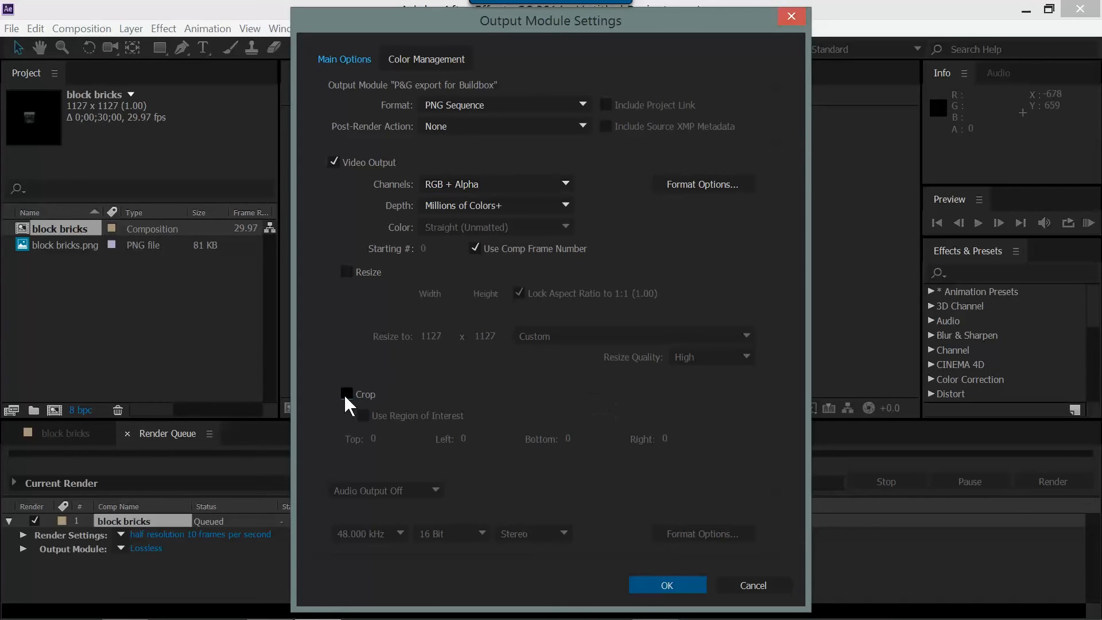
{"action": "left_click", "coordinate": [347, 394]}
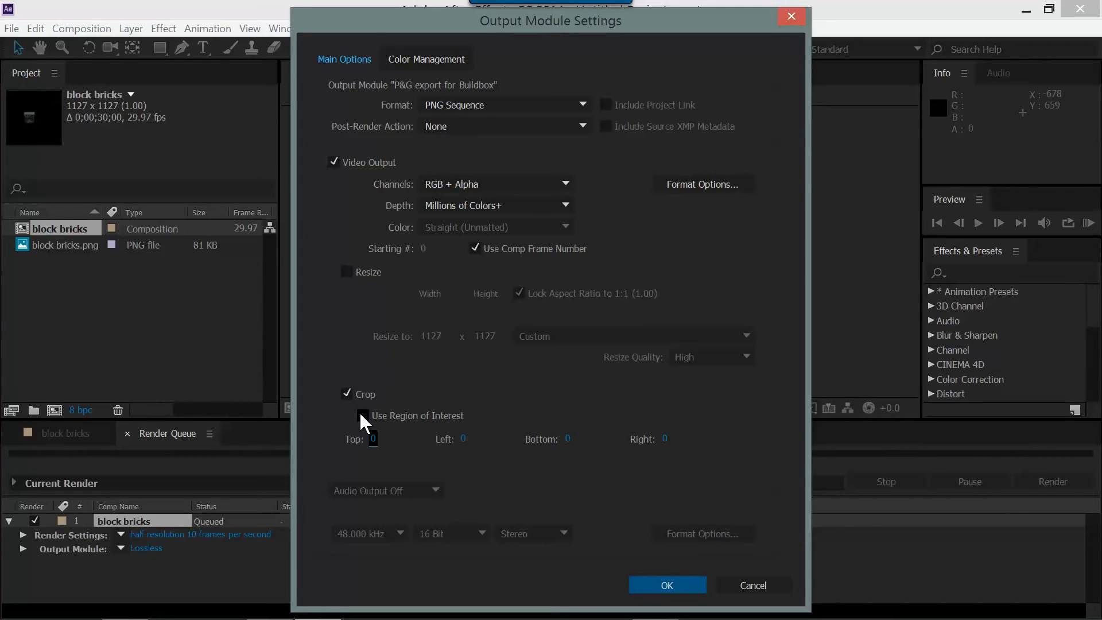
{"action": "left_click", "coordinate": [346, 394]}
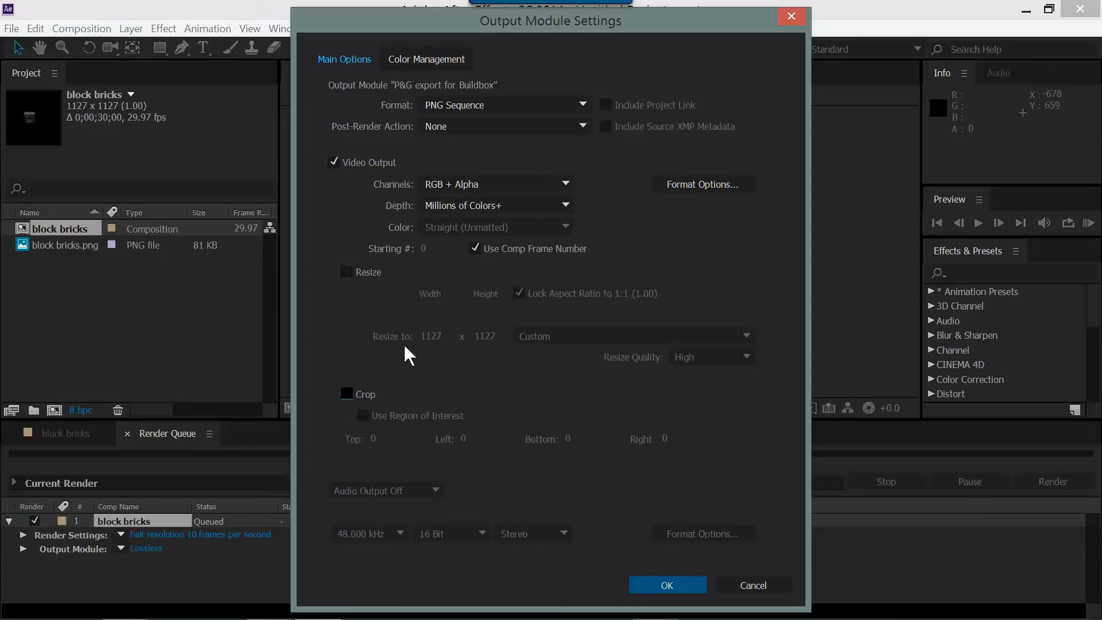
{"action": "mouse_move", "coordinate": [548, 313]}
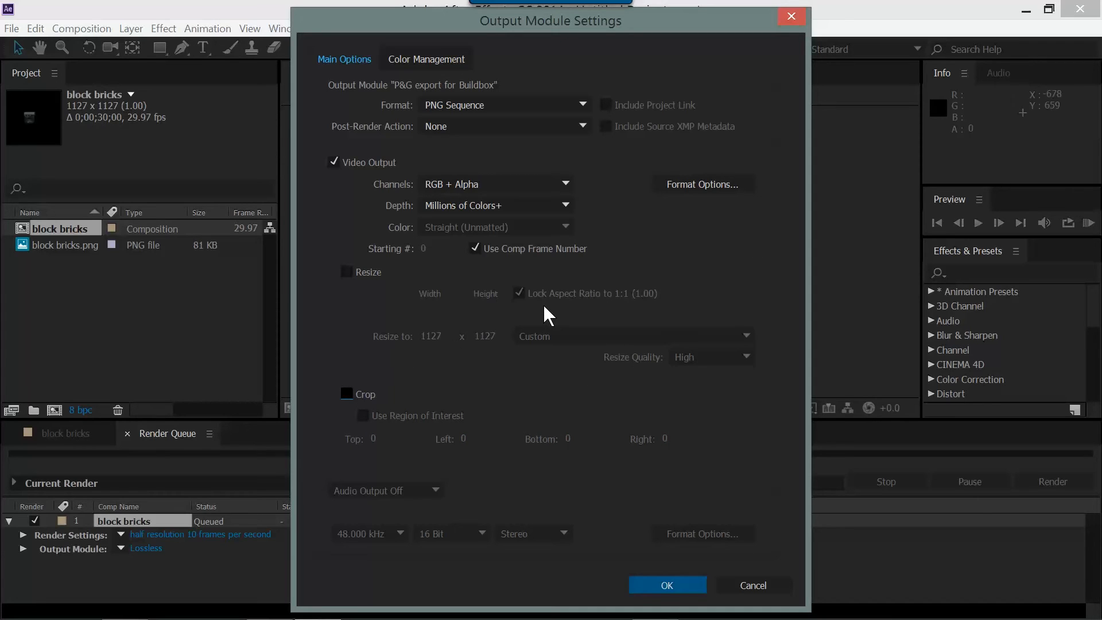
{"action": "mouse_move", "coordinate": [625, 585]}
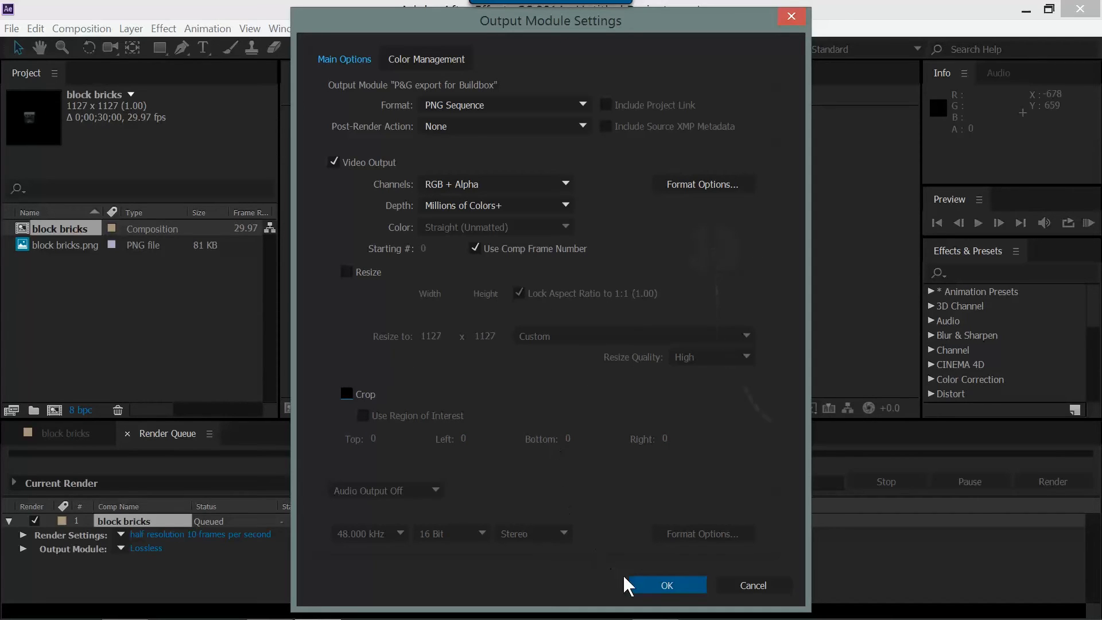
{"action": "left_click", "coordinate": [666, 585]}
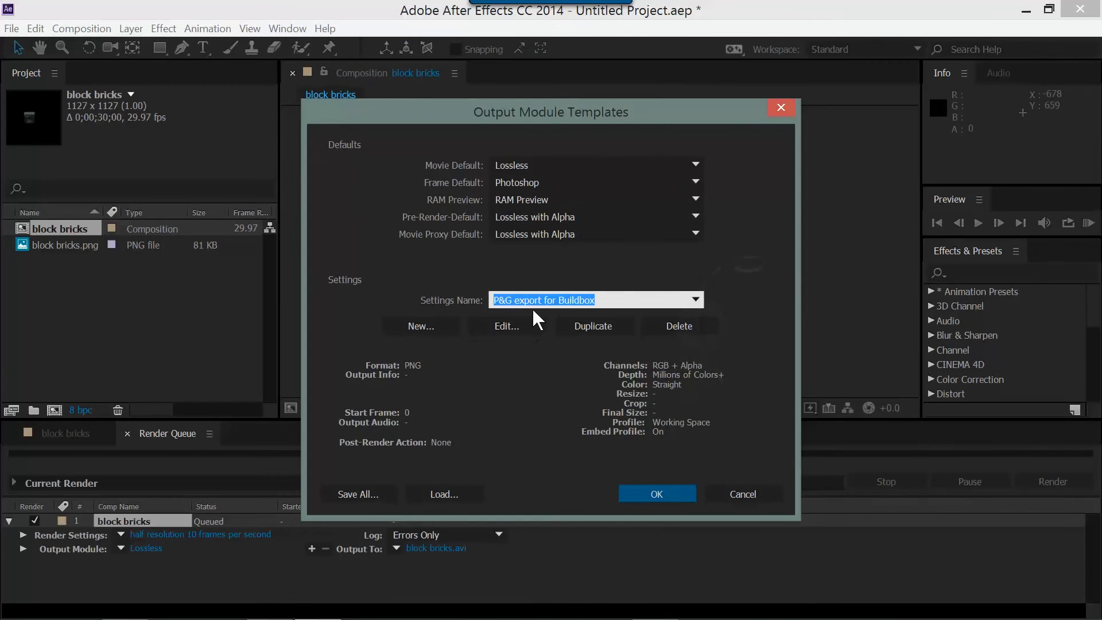
- Apply the PNG file export template to the block bricks render
{"action": "left_click", "coordinate": [656, 494]}
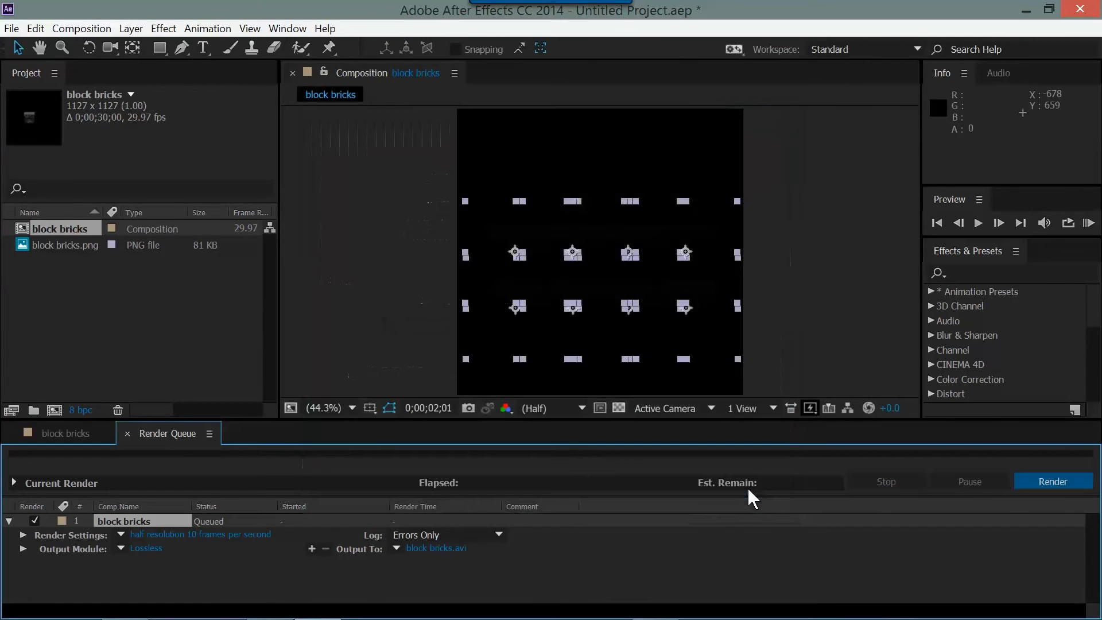
{"action": "left_click", "coordinate": [121, 550]}
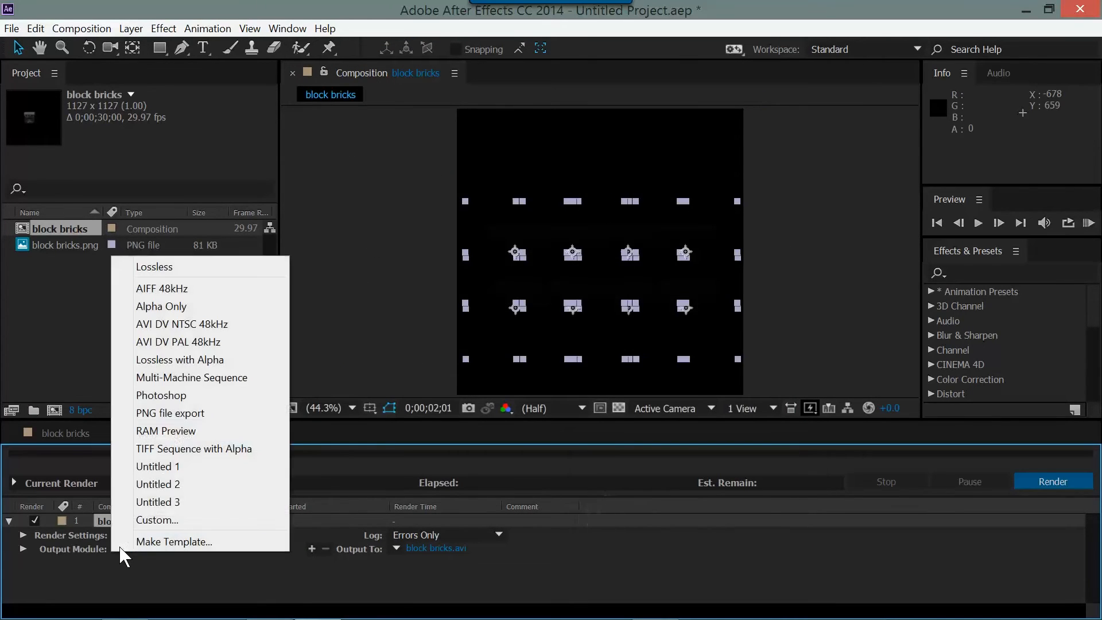
{"action": "left_click", "coordinate": [170, 414]}
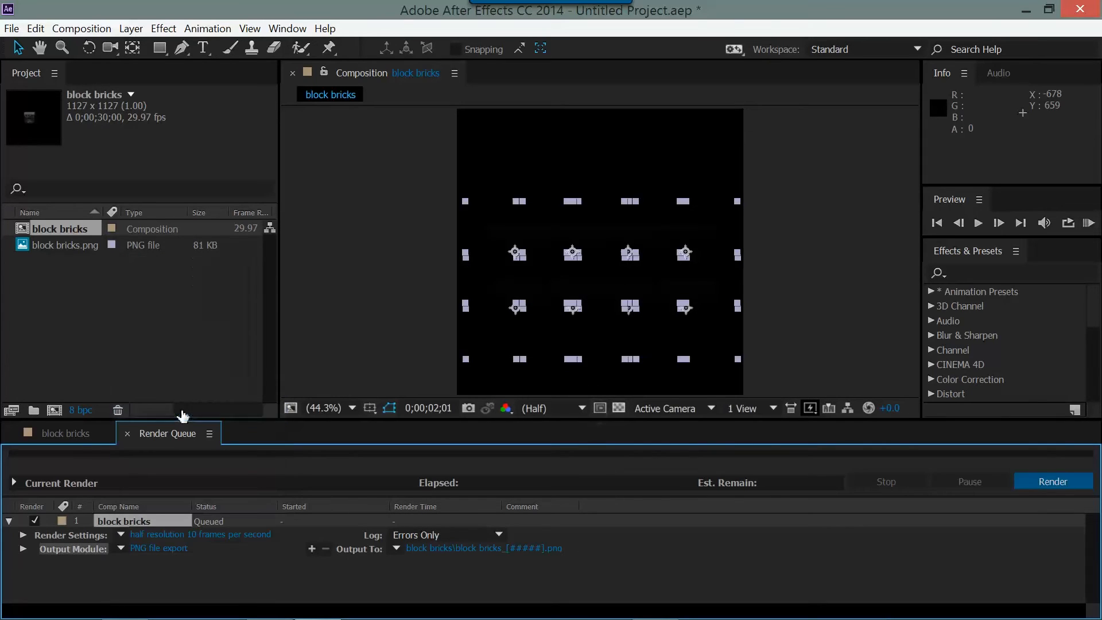
{"action": "mouse_move", "coordinate": [398, 566]}
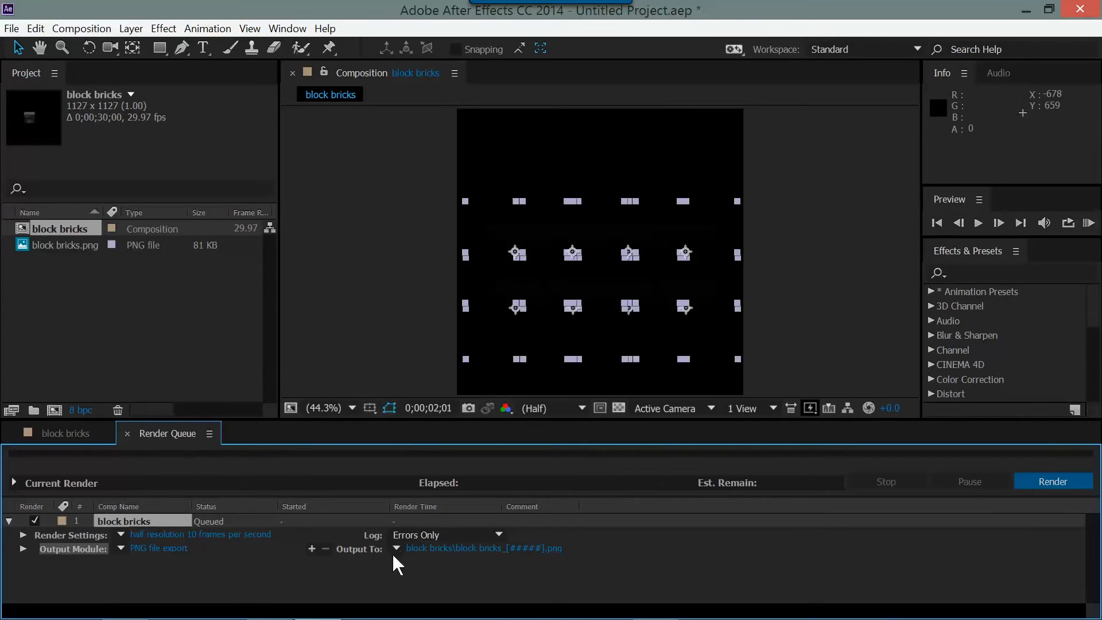
- Set a custom output file name template using Project And Comp Name
{"action": "left_click", "coordinate": [397, 550]}
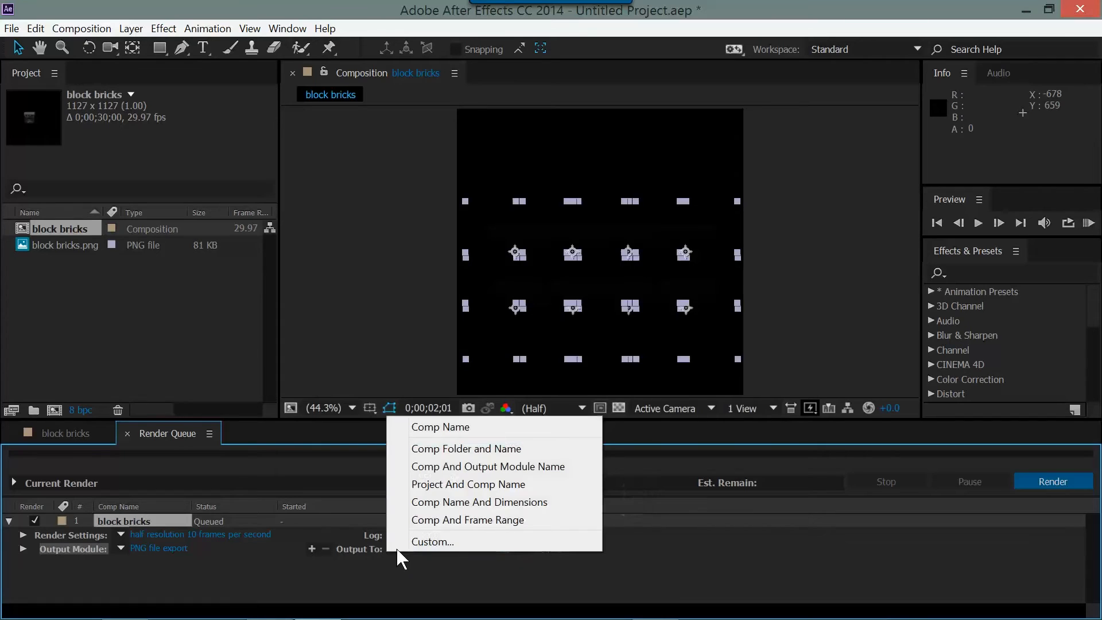
{"action": "mouse_move", "coordinate": [440, 426]}
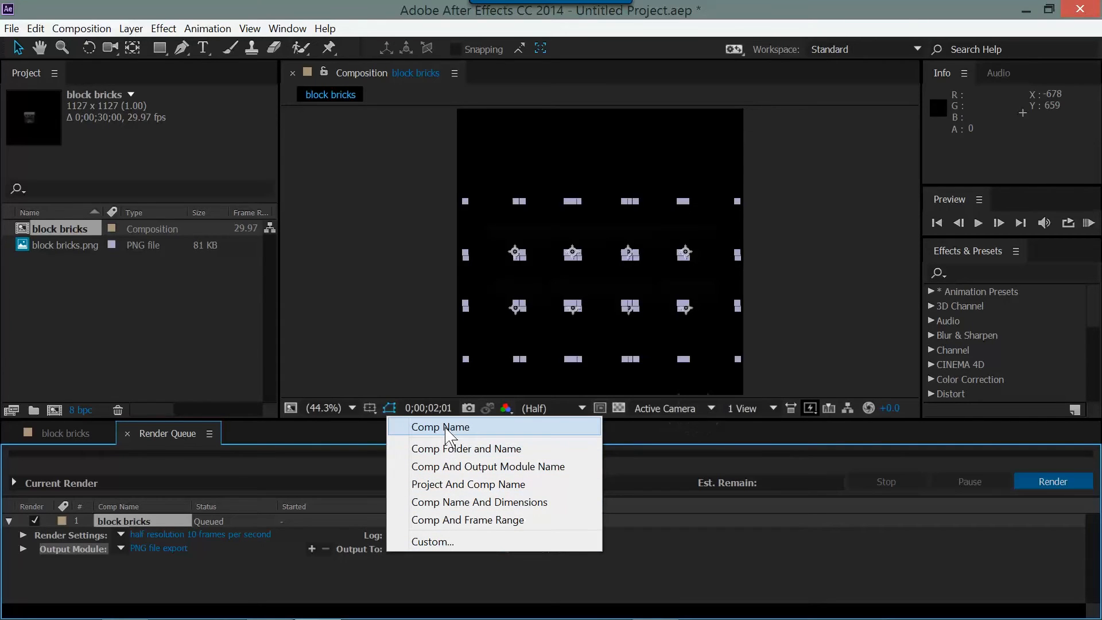
{"action": "left_click", "coordinate": [433, 542]}
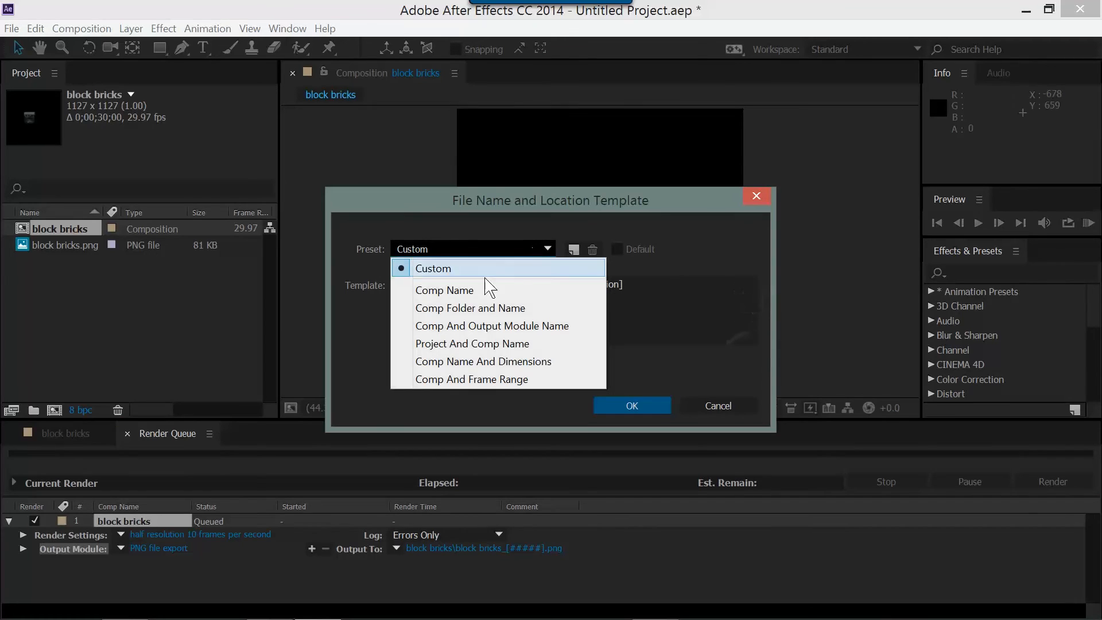
{"action": "mouse_move", "coordinate": [472, 344]}
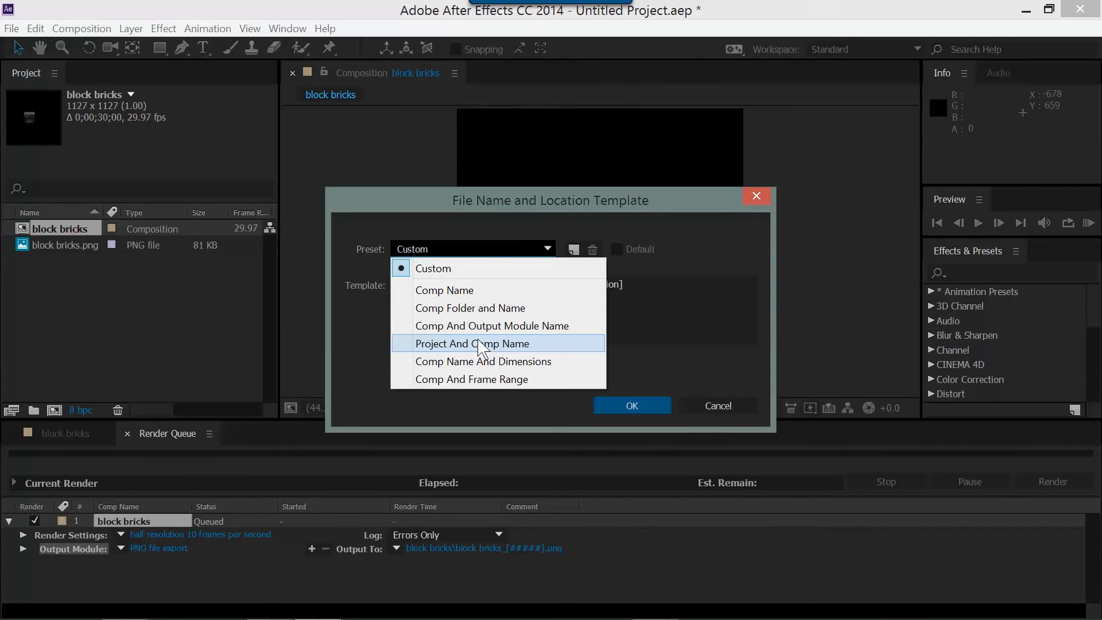
{"action": "left_click", "coordinate": [473, 344]}
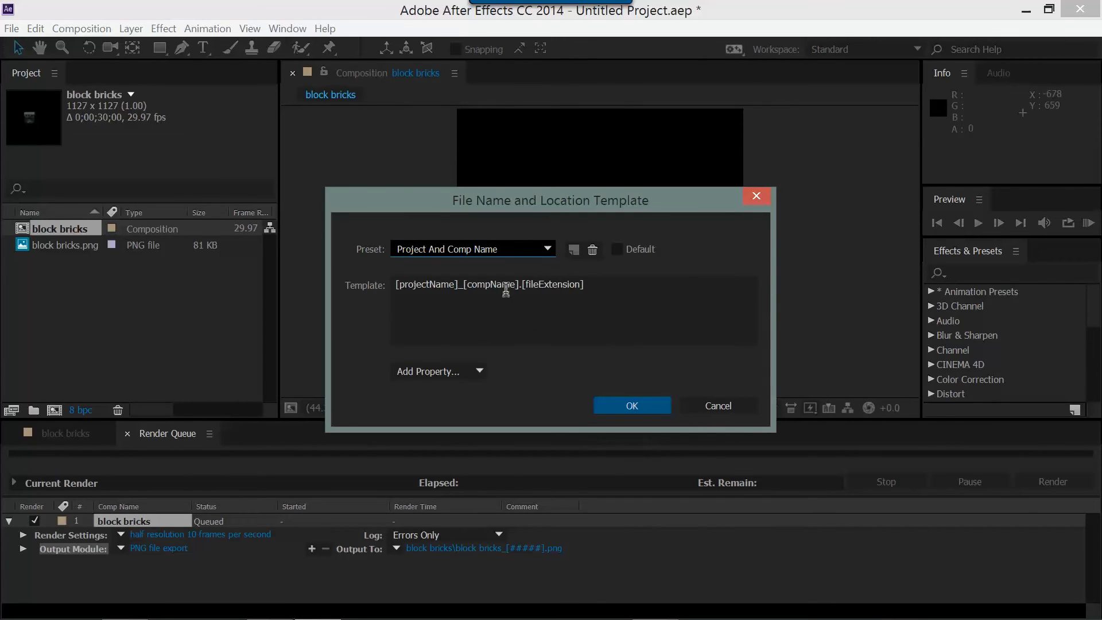
{"action": "mouse_move", "coordinate": [492, 390]}
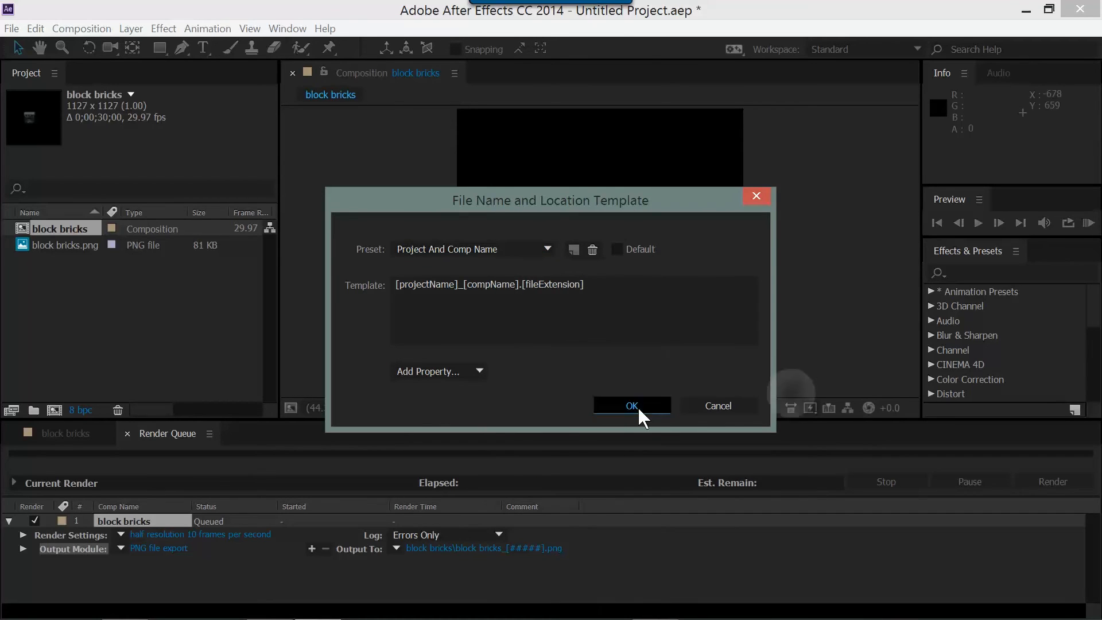
{"action": "left_click", "coordinate": [630, 406]}
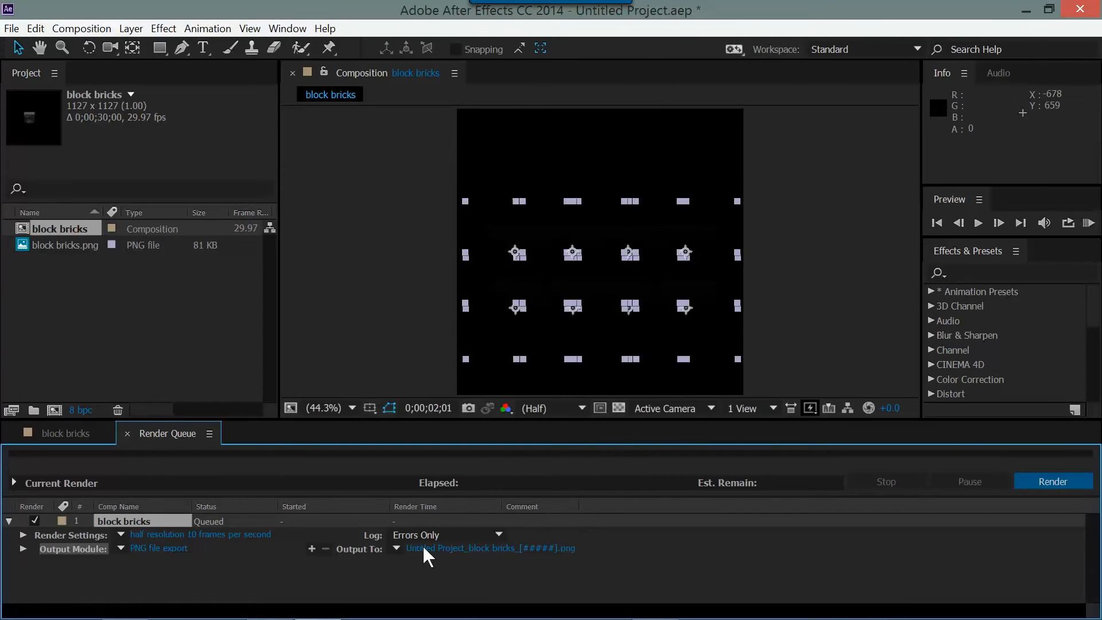
- Save the render output to the Disappearing background folder with an adjusted file name
{"action": "left_click", "coordinate": [492, 547]}
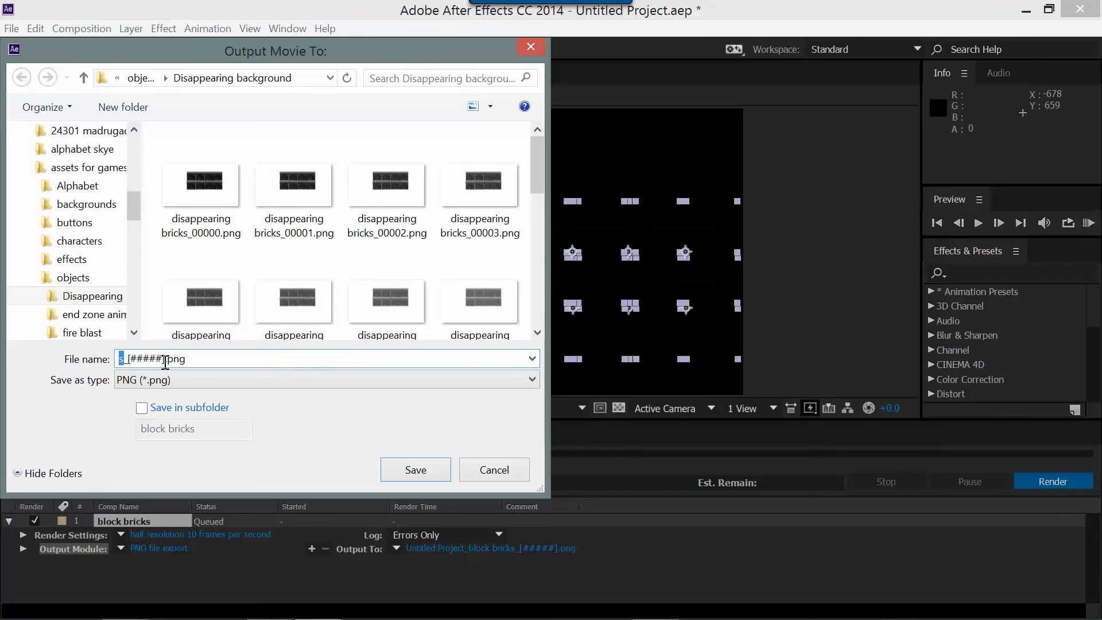
{"action": "left_click", "coordinate": [201, 184]}
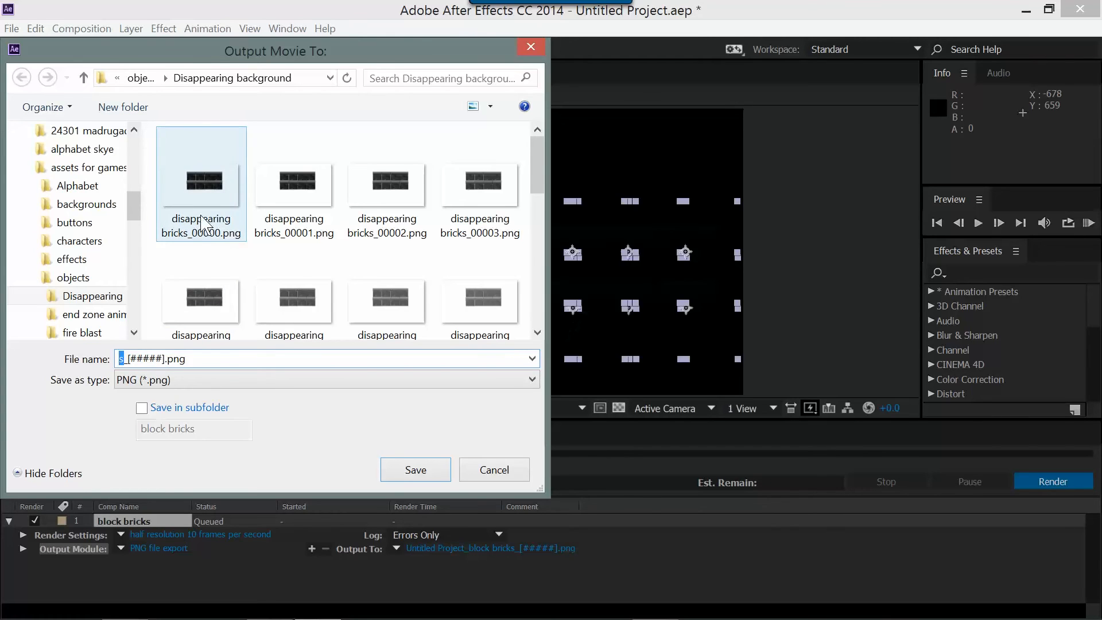
{"action": "left_click", "coordinate": [294, 182]}
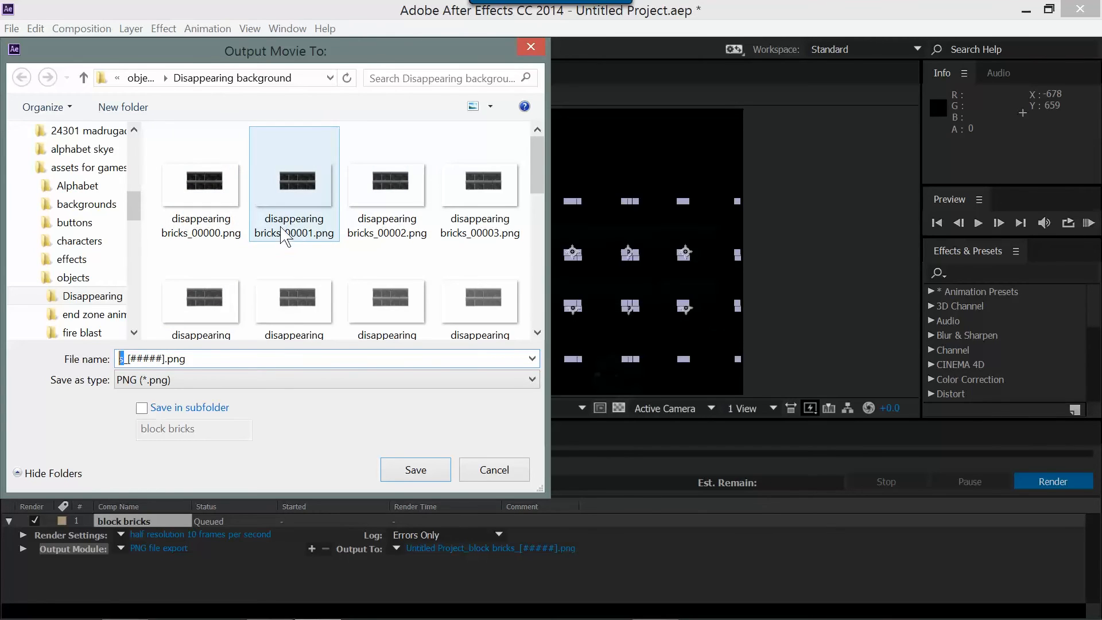
{"action": "mouse_move", "coordinate": [317, 247]}
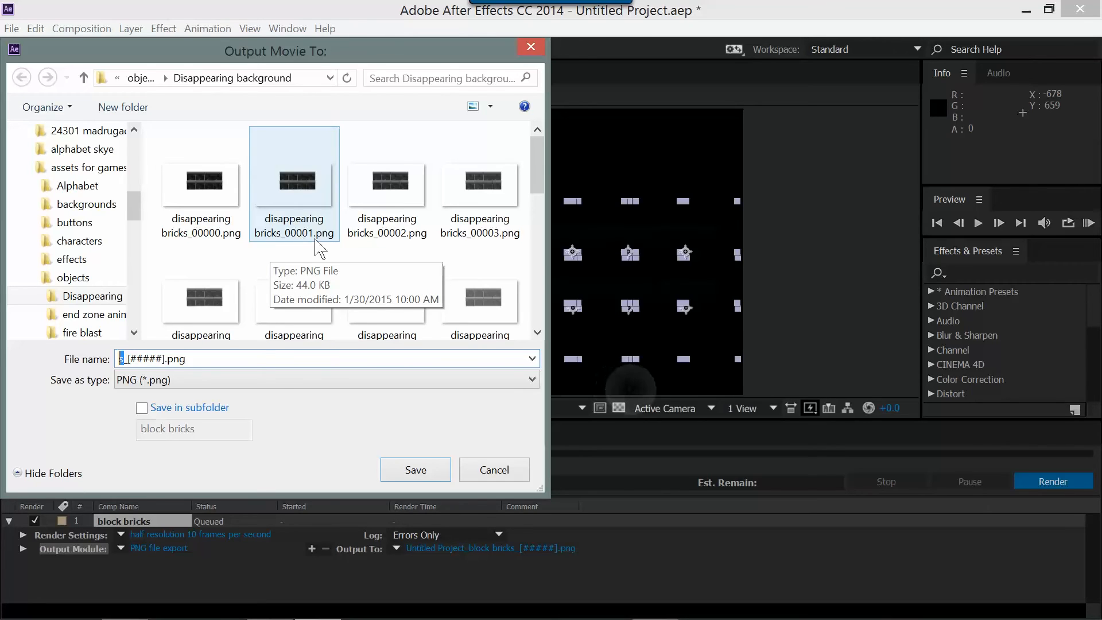
{"action": "left_click", "coordinate": [201, 299]}
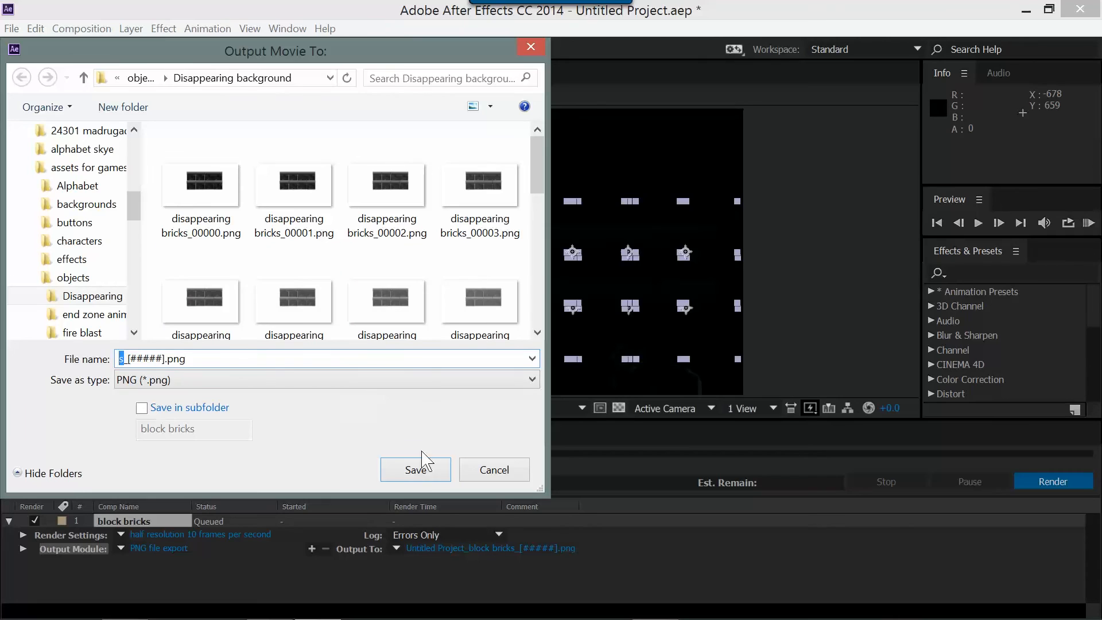
{"action": "left_click", "coordinate": [414, 470]}
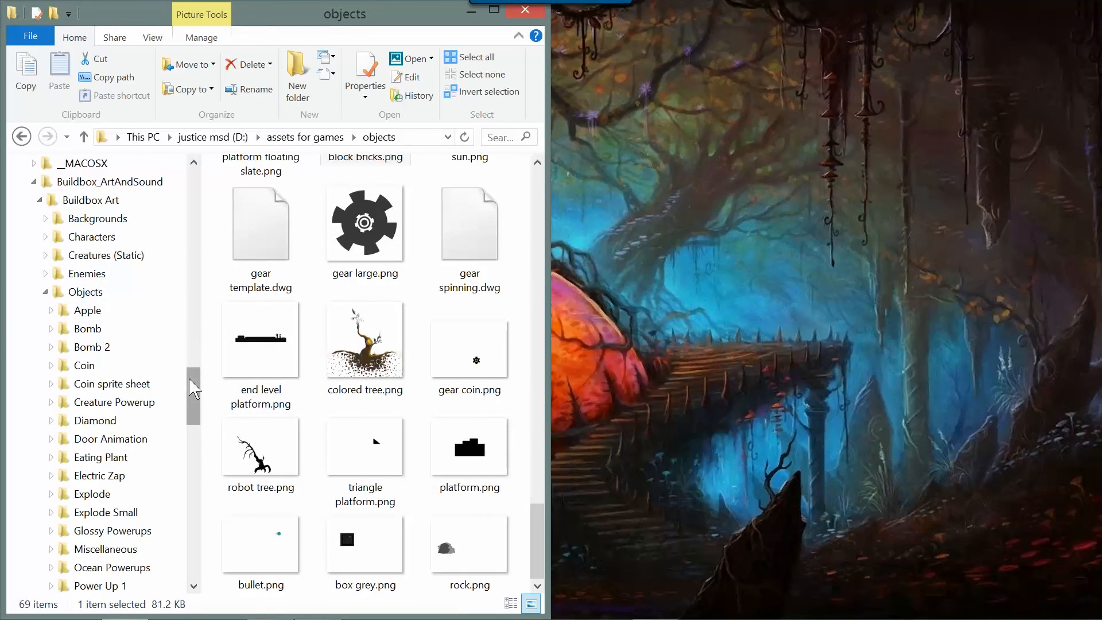
- Browse the objects folders in File Explorer and select all 21 rendered PNG frames
{"action": "scroll", "scroll_direction": "down", "scroll_amount": 3}
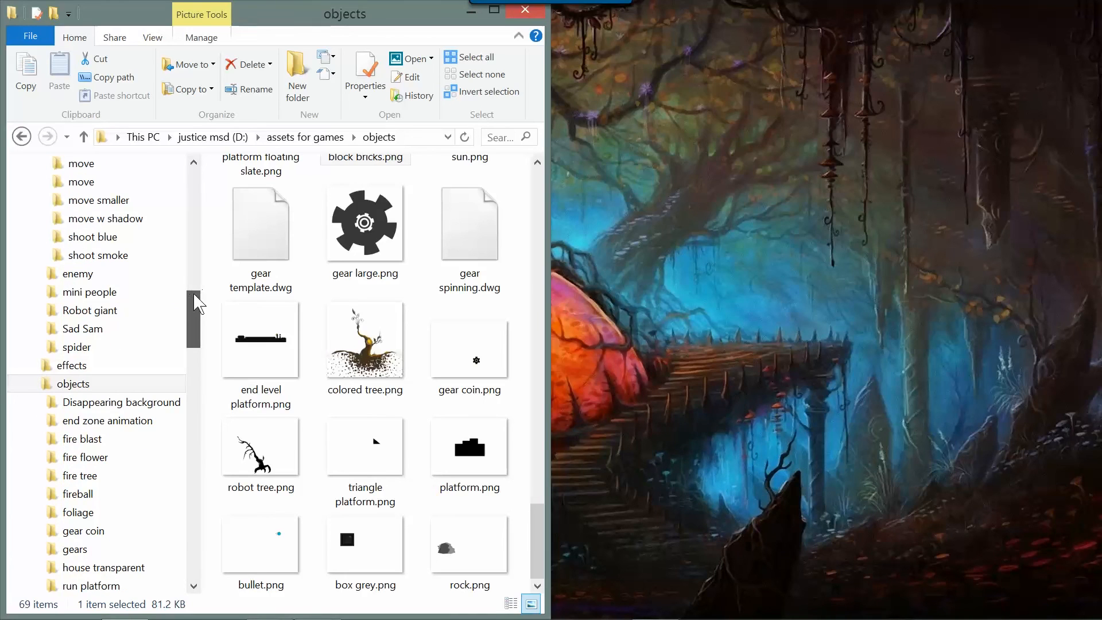
{"action": "scroll", "scroll_direction": "up", "scroll_amount": 3}
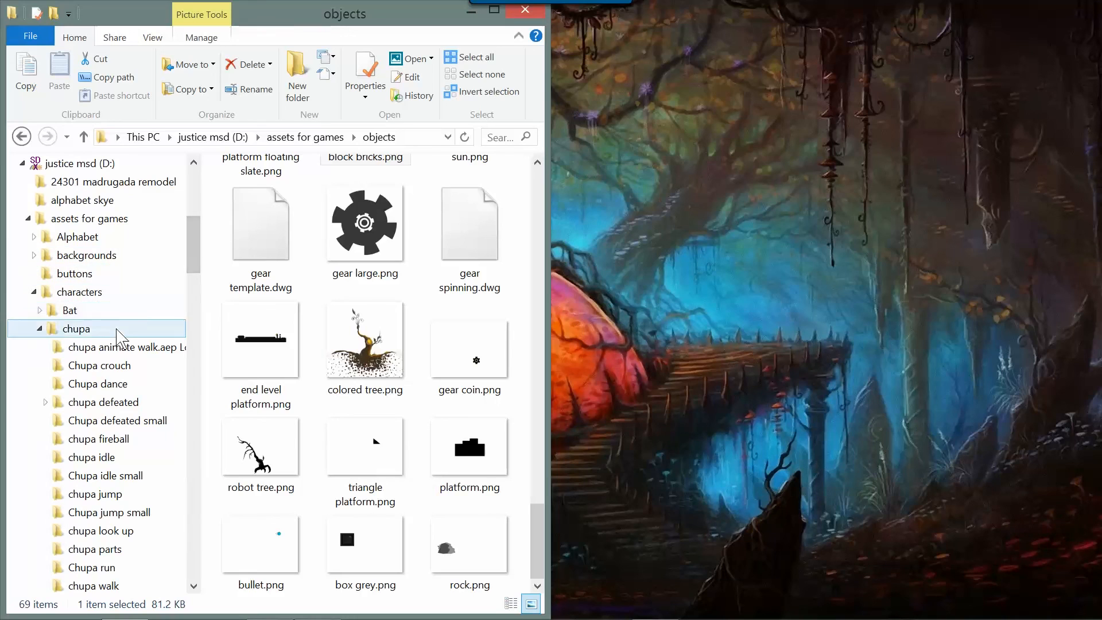
{"action": "left_click", "coordinate": [79, 292]}
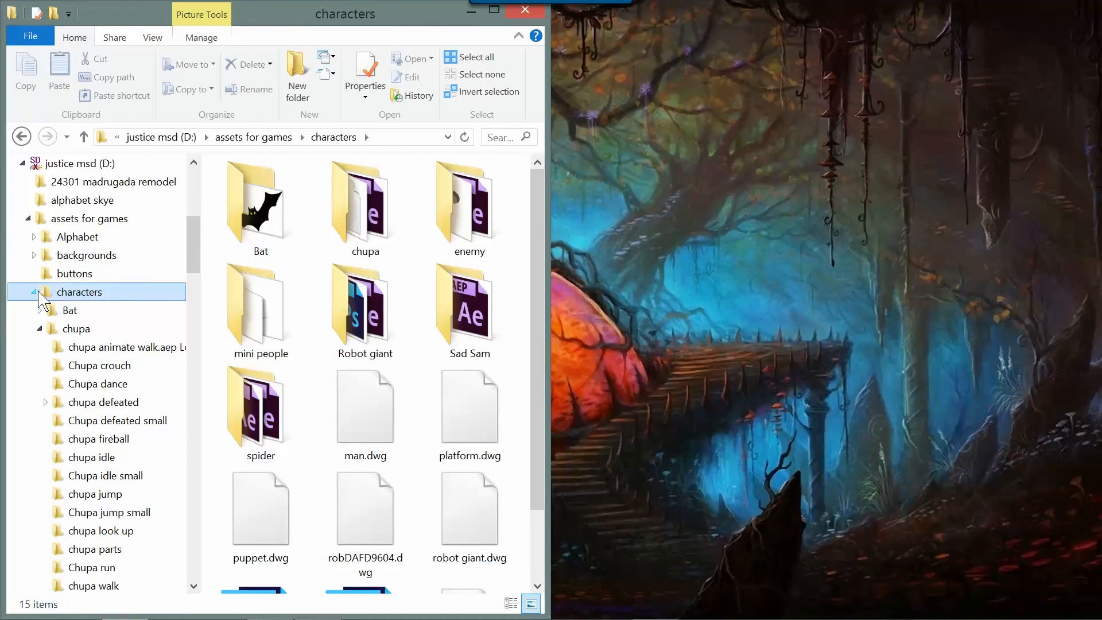
{"action": "left_click", "coordinate": [34, 291]}
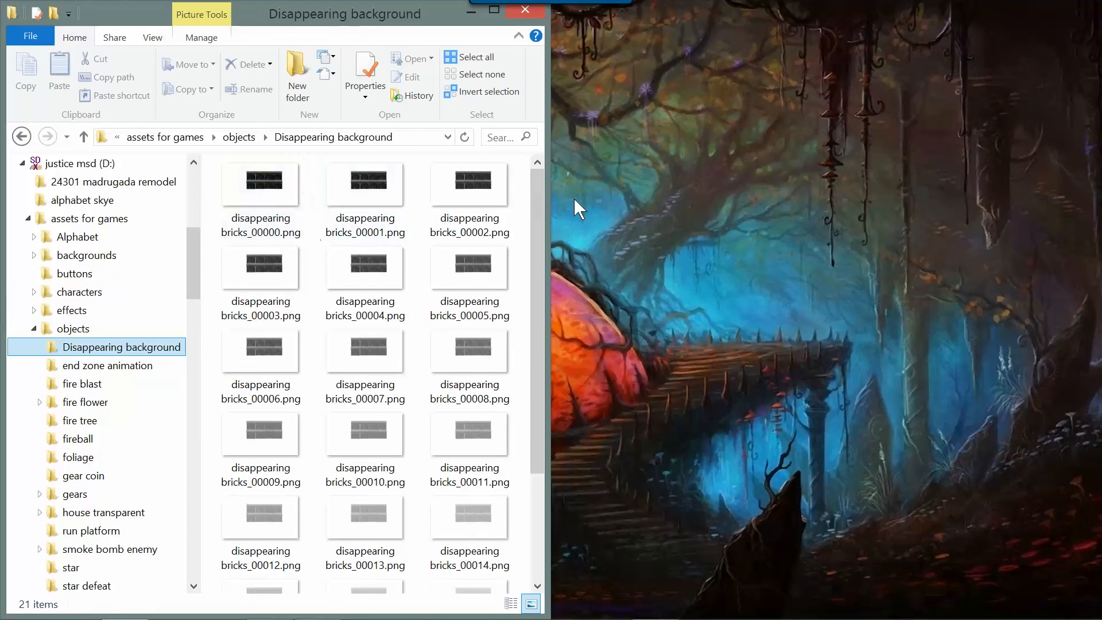
{"action": "scroll", "scroll_direction": "down", "scroll_amount": 3}
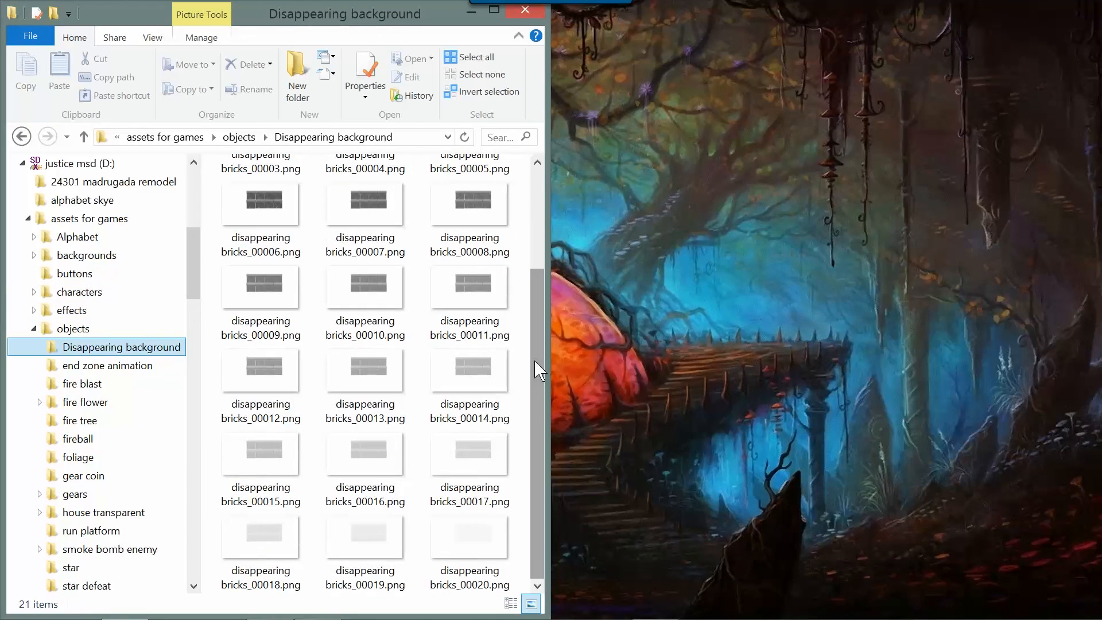
{"action": "mouse_move", "coordinate": [450, 221]}
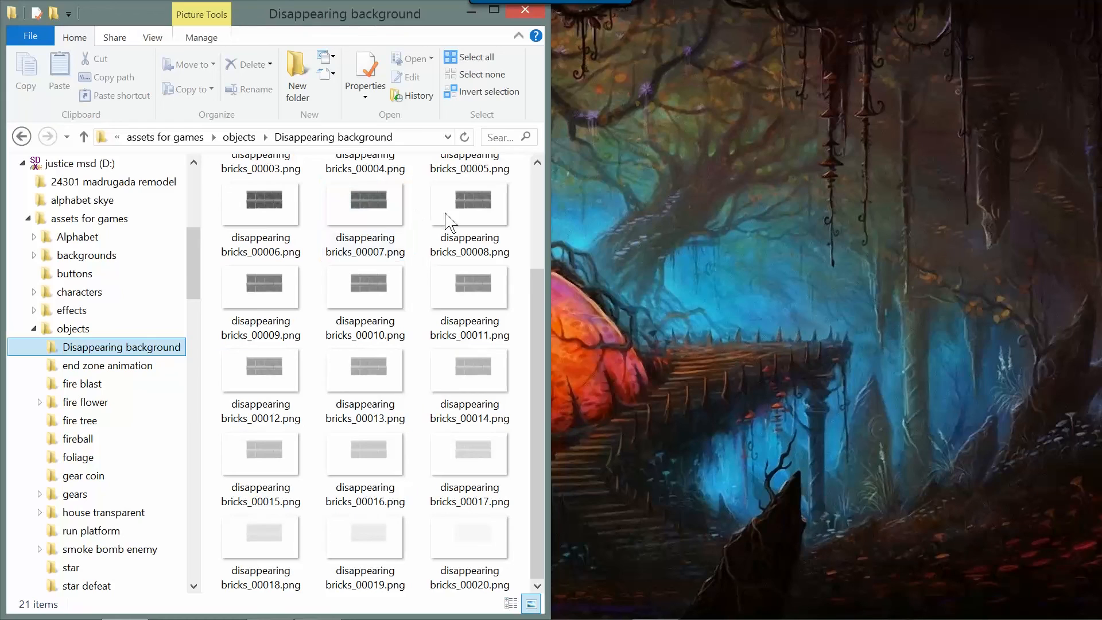
{"action": "left_click", "coordinate": [469, 539]}
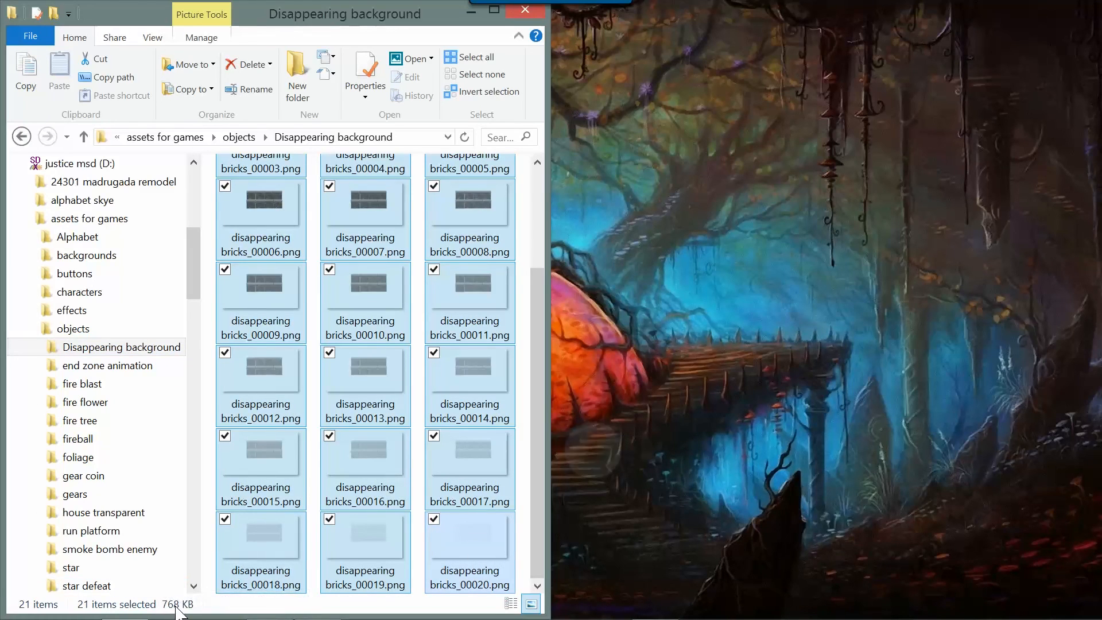
{"action": "mouse_move", "coordinate": [397, 309]}
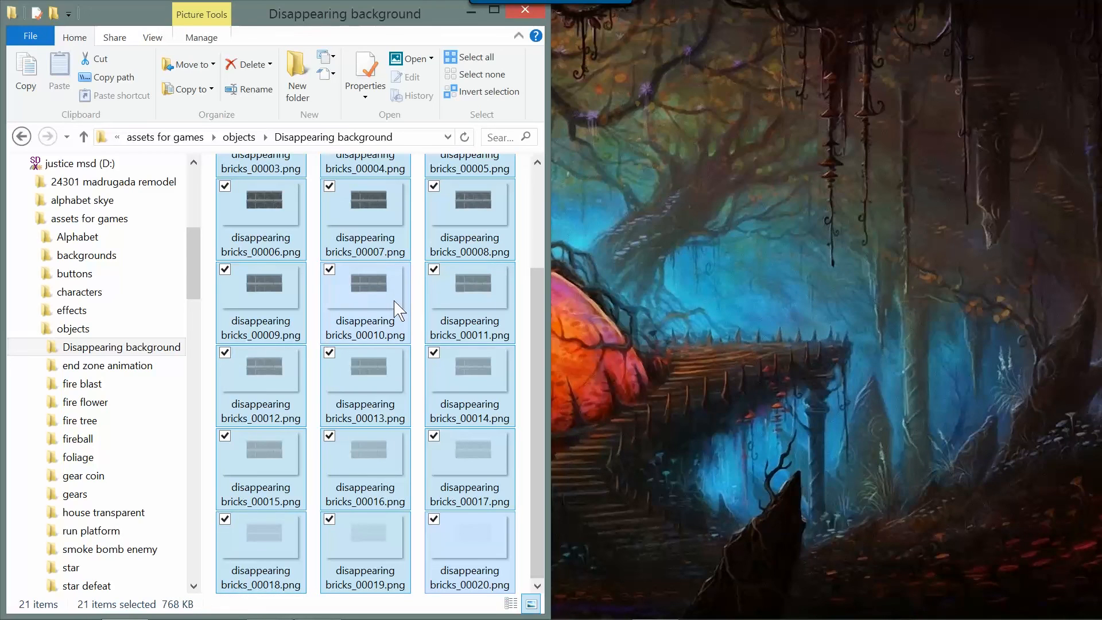
{"action": "mouse_move", "coordinate": [432, 302]}
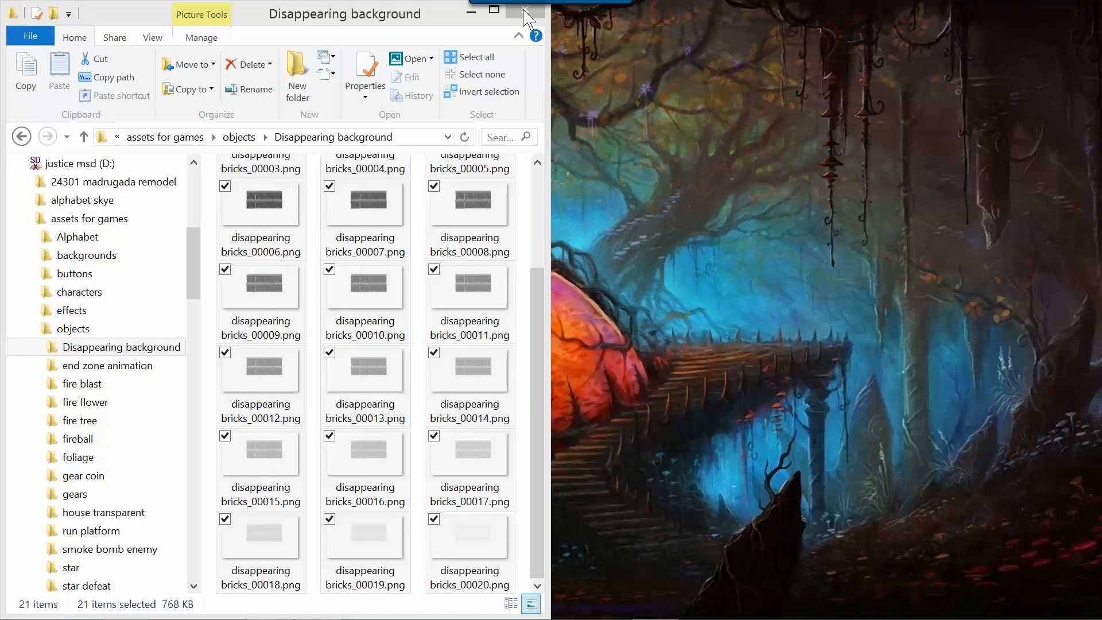
{"action": "mouse_move", "coordinate": [598, 148]}
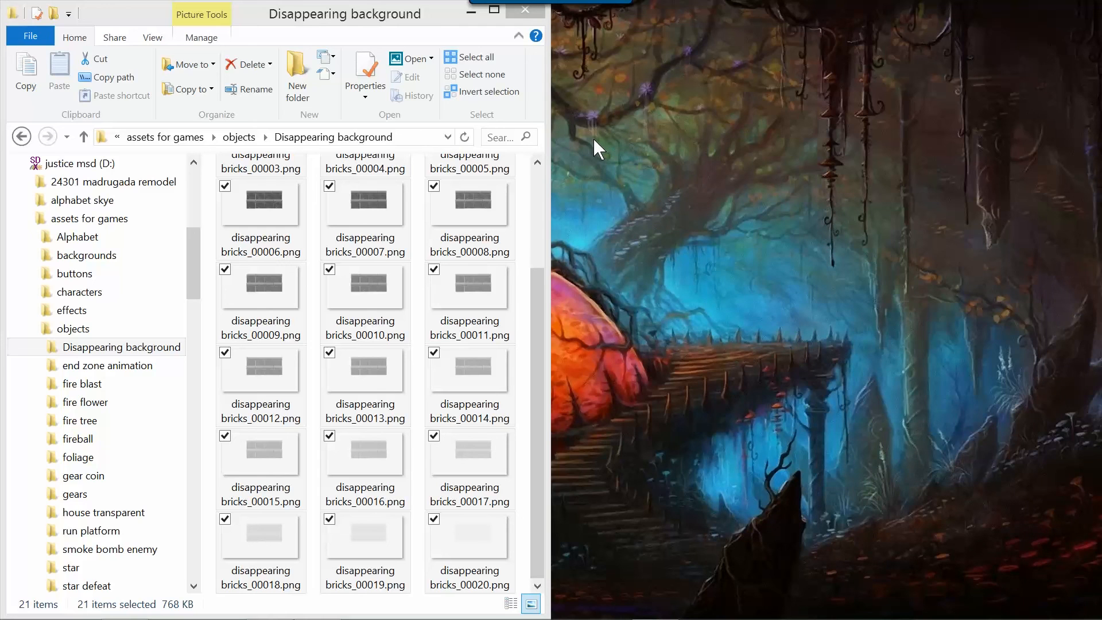